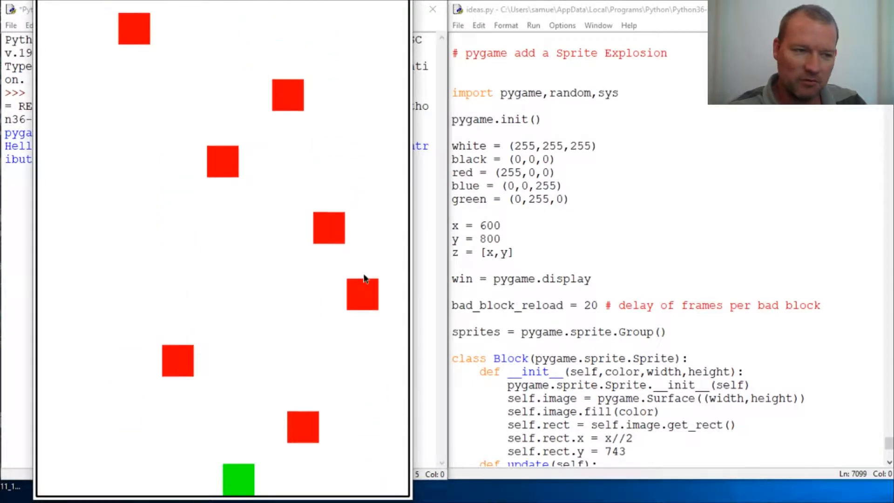
Close the running pygame game window.
{"action": "left_click", "coordinate": [433, 9]}
{"action": "type", "text": "class E"}
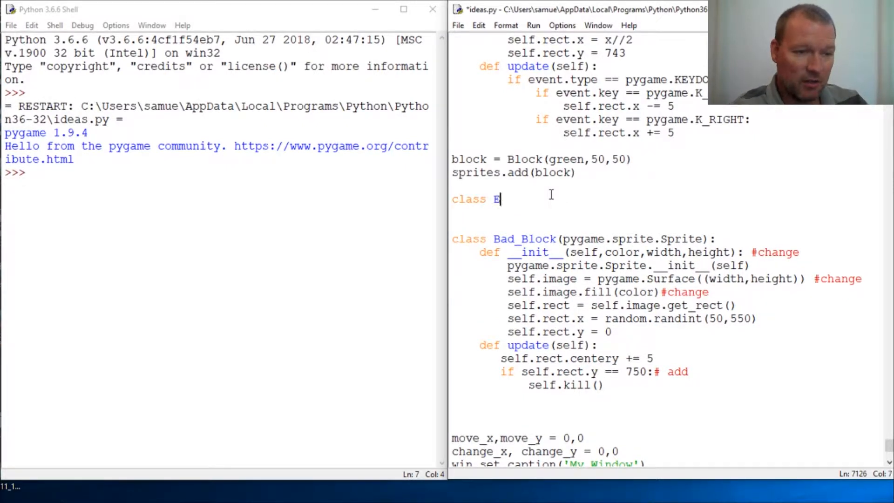
Declare class Explosion(pygame.sprite.Sprite) with the class attribute defaultlife = 12.
{"action": "type", "text": "x"}
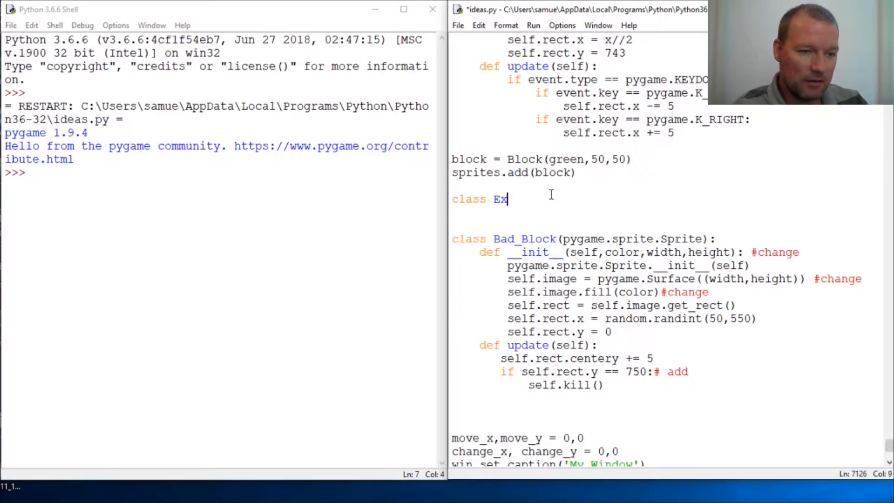
{"action": "type", "text": "lo"}
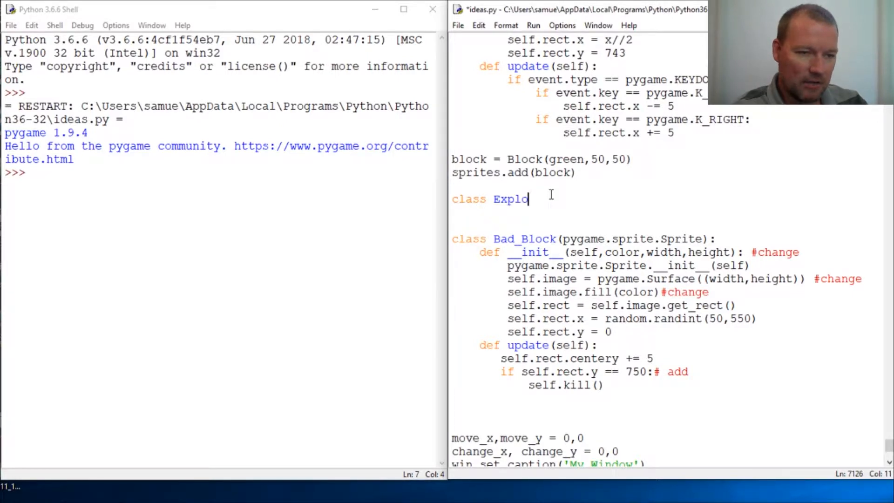
{"action": "type", "text": "sion("}
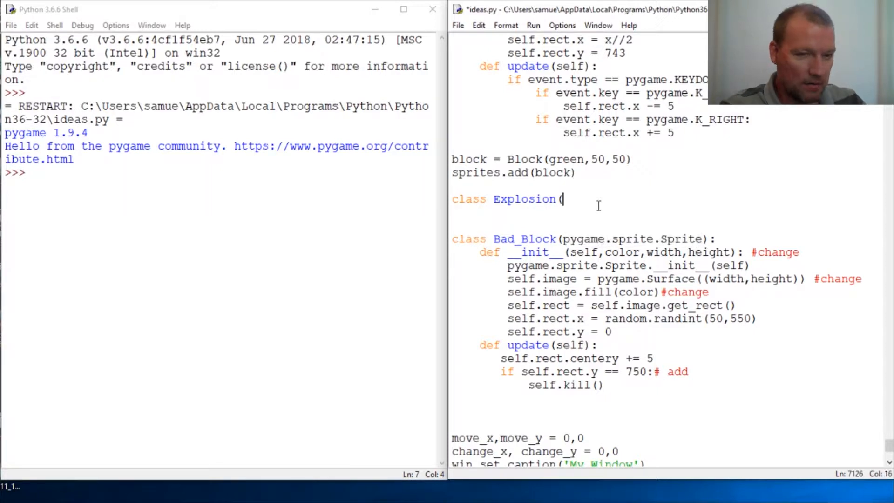
{"action": "type", "text": "pygame.sprite.Sprite):"}
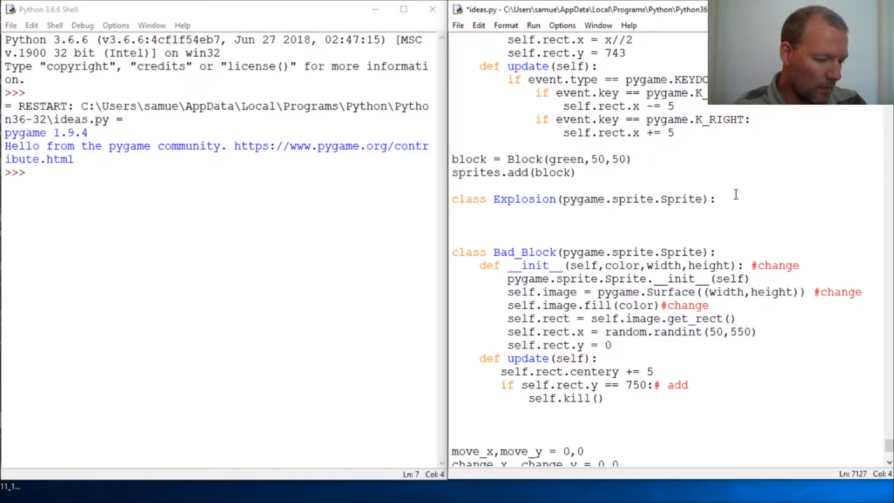
{"action": "type", "text": "de"}
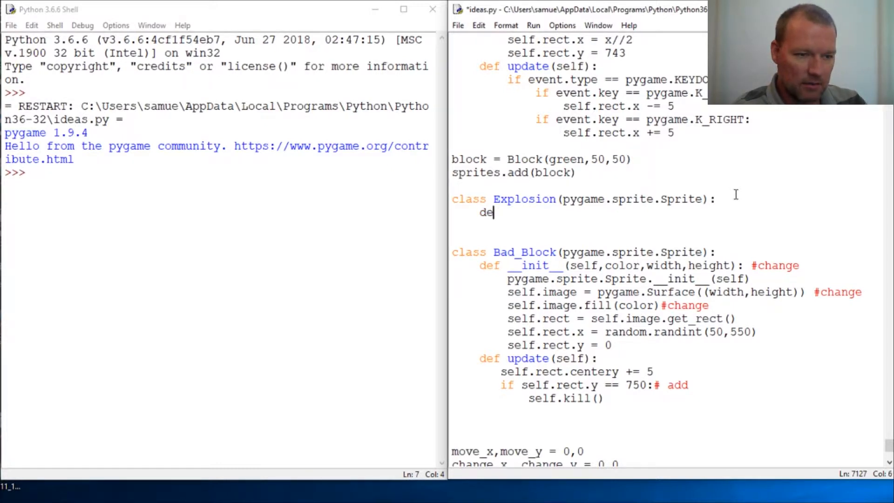
{"action": "type", "text": "faultl"}
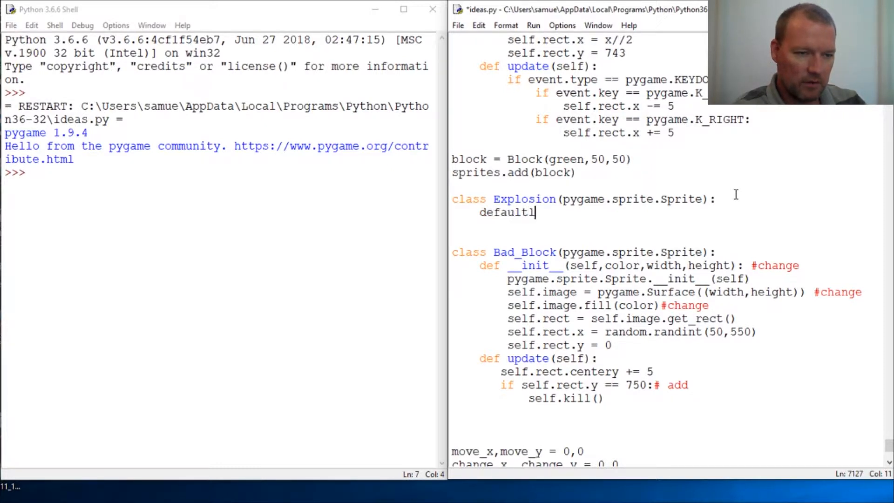
{"action": "type", "text": "ife = 1"}
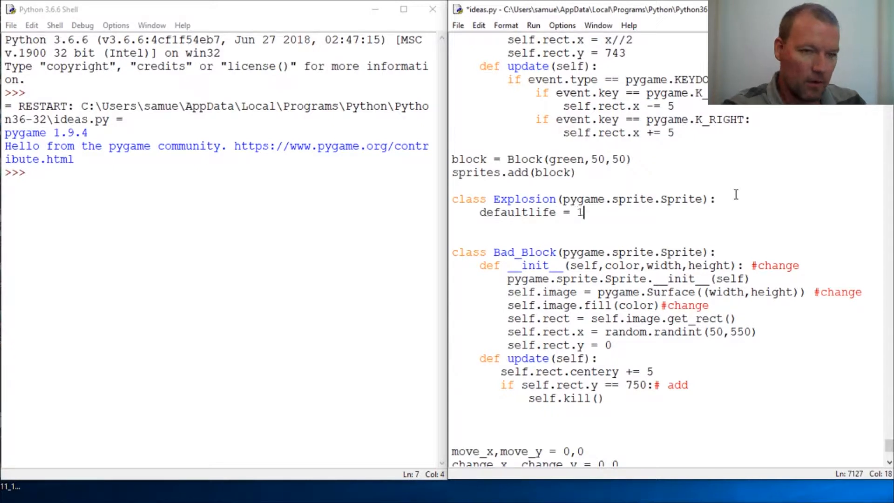
{"action": "type", "text": "2"}
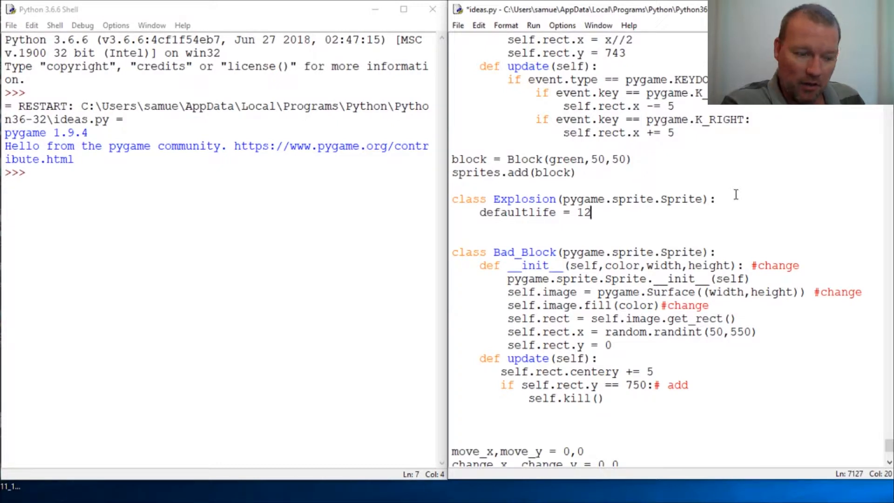
Add def __init__(self, center) calling pygame.sprite.Sprite.__init__(self), highlighting that line.
{"action": "key", "text": "enter"}
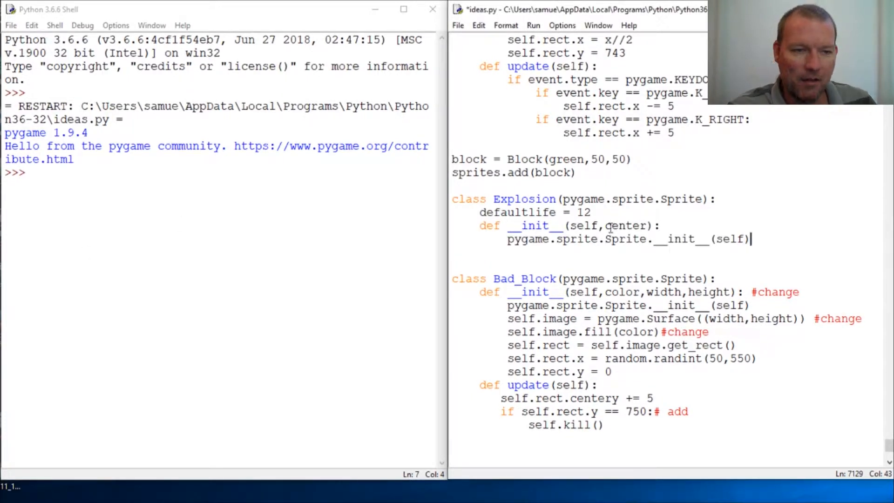
{"action": "double_click", "coordinate": [622, 226]}
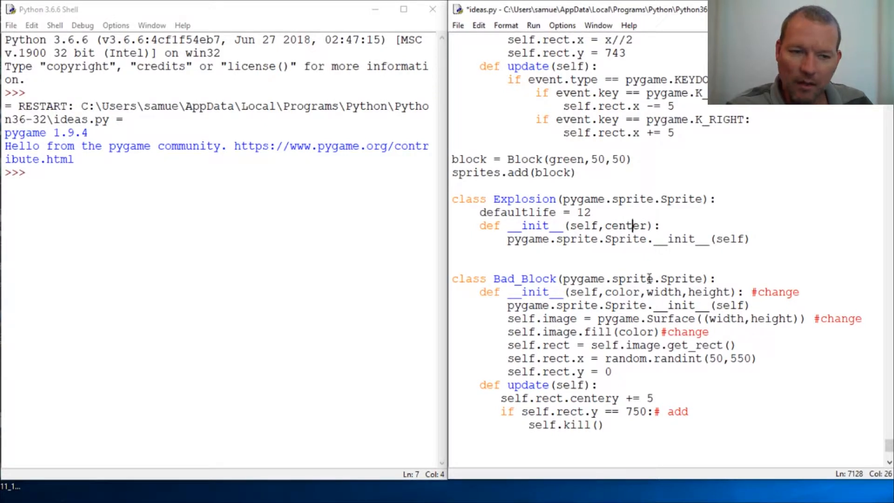
{"action": "left_click_drag", "start_coordinate": [508, 239], "coordinate": [598, 239]}
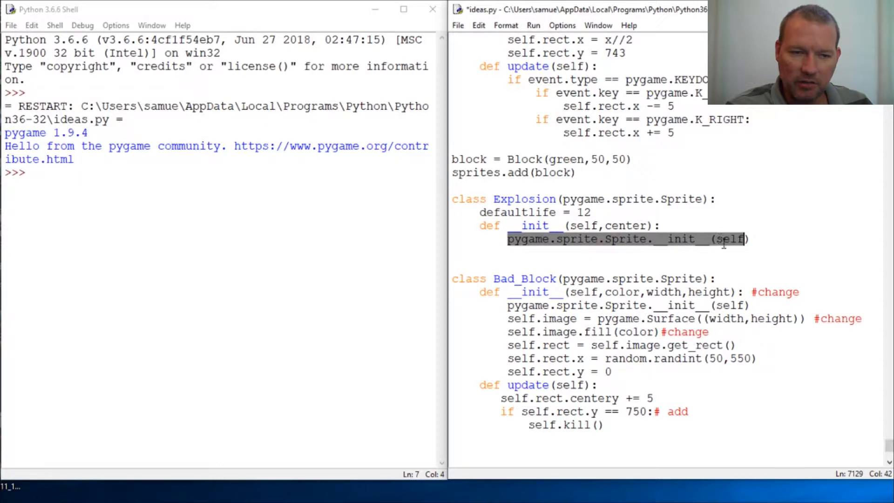
{"action": "left_click", "coordinate": [765, 237]}
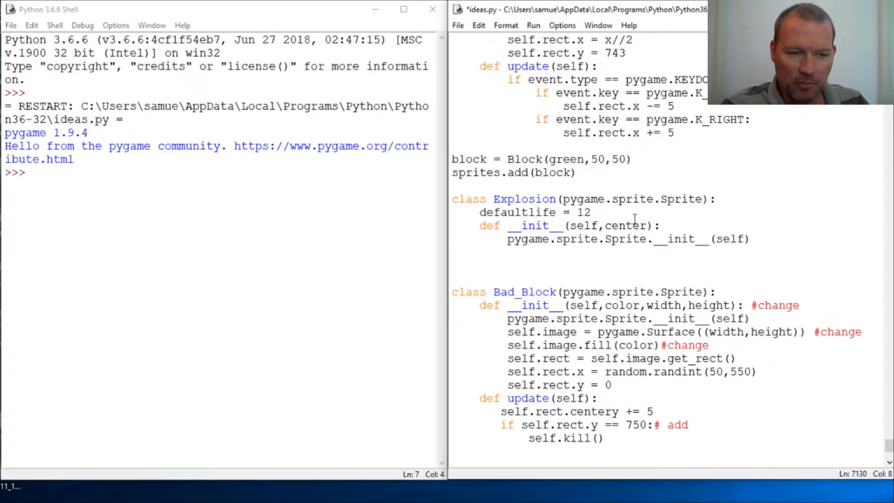
{"action": "double_click", "coordinate": [629, 226]}
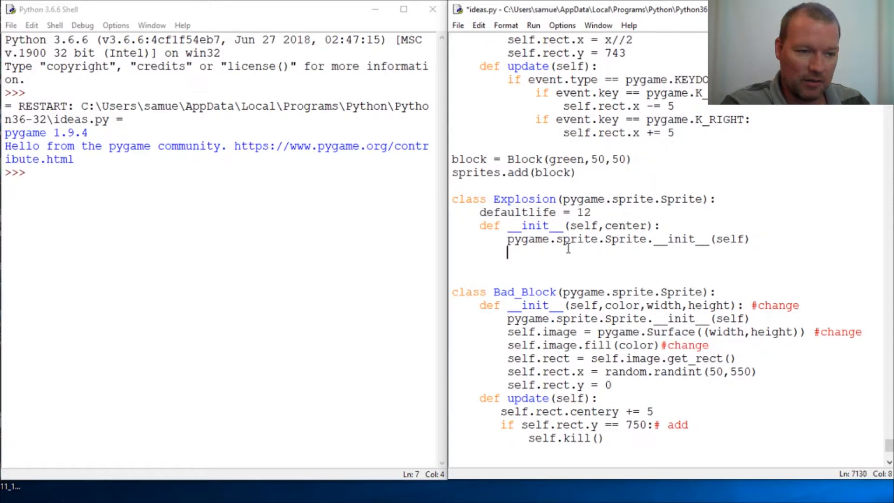
Add self.image = pygame.image.load('explosion.jpg') to the Explosion constructor.
{"action": "type", "text": "s"}
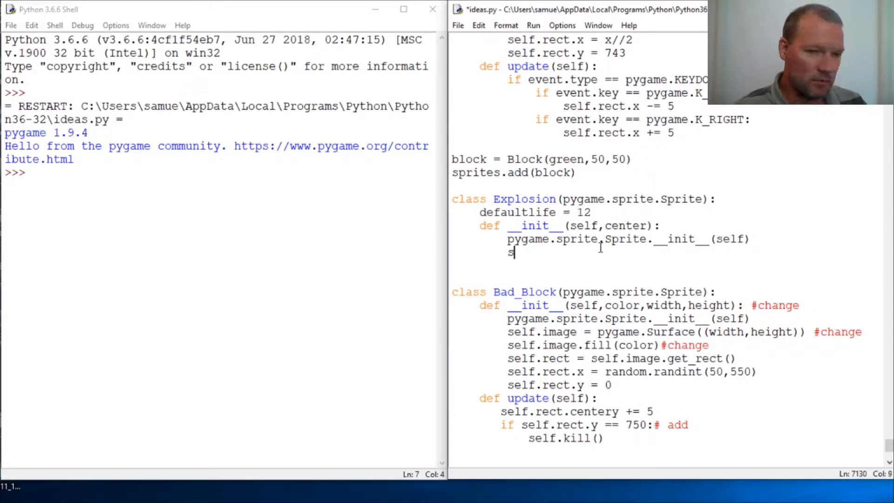
{"action": "type", "text": "elf.im"}
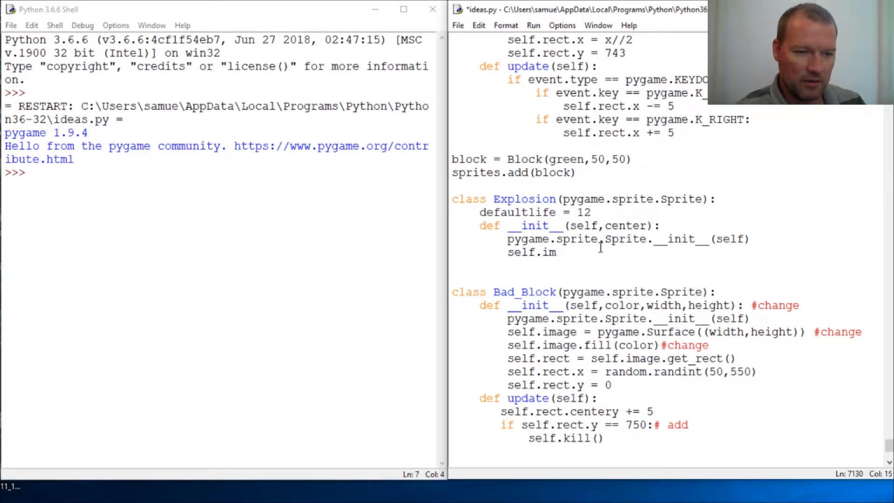
{"action": "type", "text": "age ="}
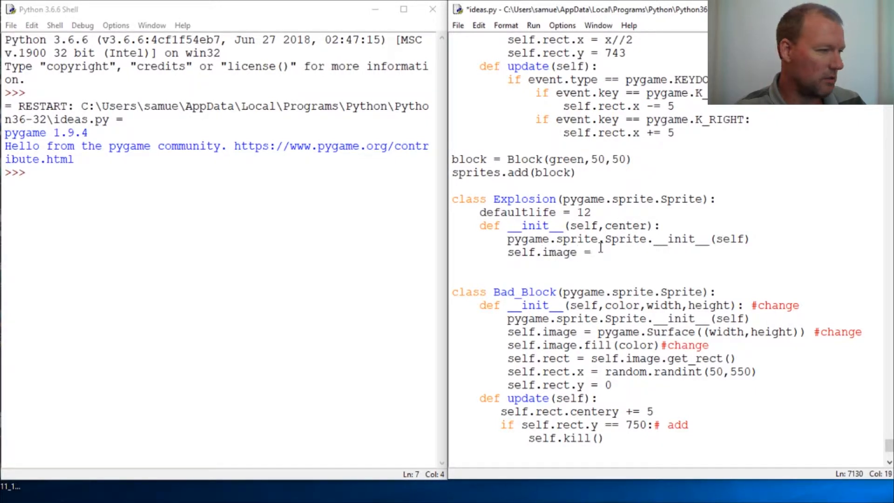
{"action": "type", "text": "pygame."}
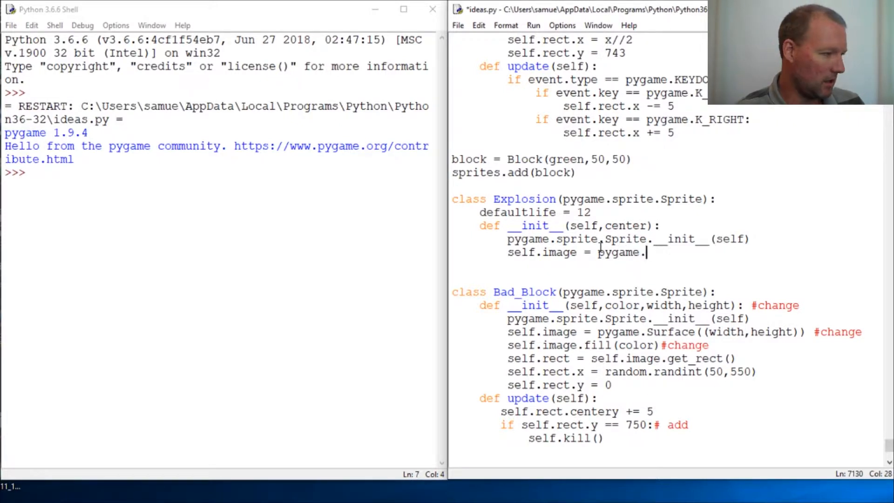
{"action": "type", "text": "ima"}
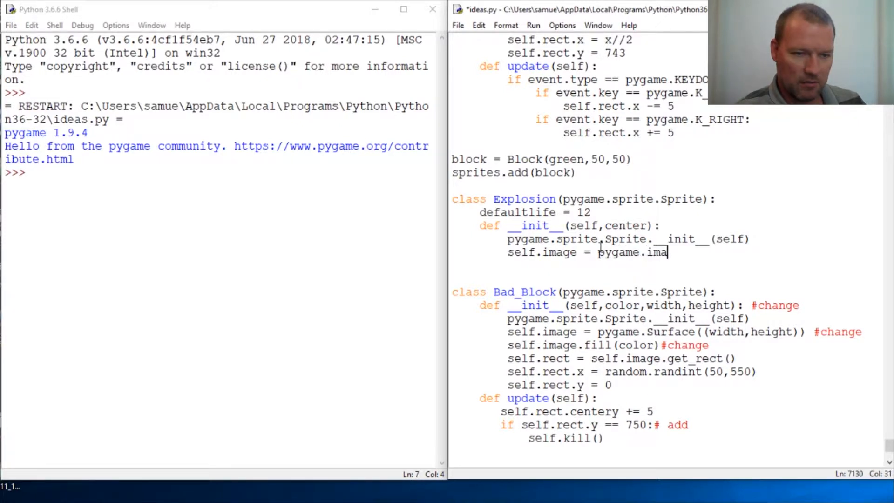
{"action": "type", "text": "ge.los"}
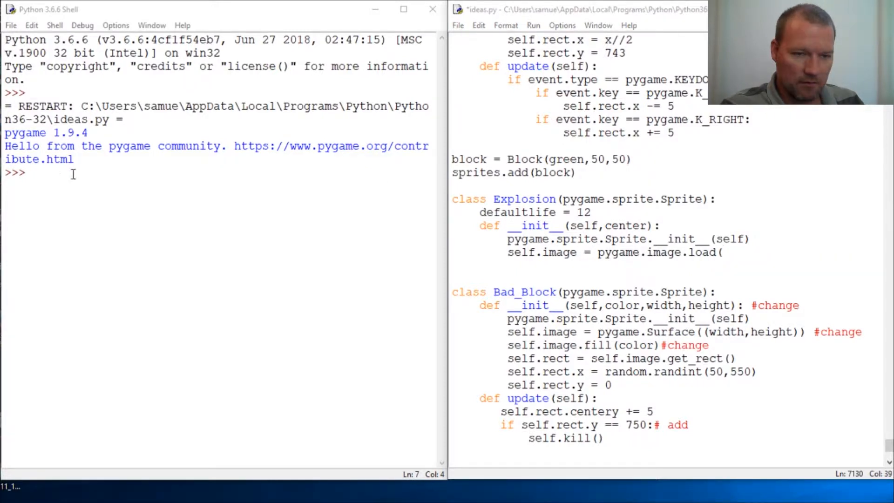
{"action": "type", "text": "explosion.jpg'"}
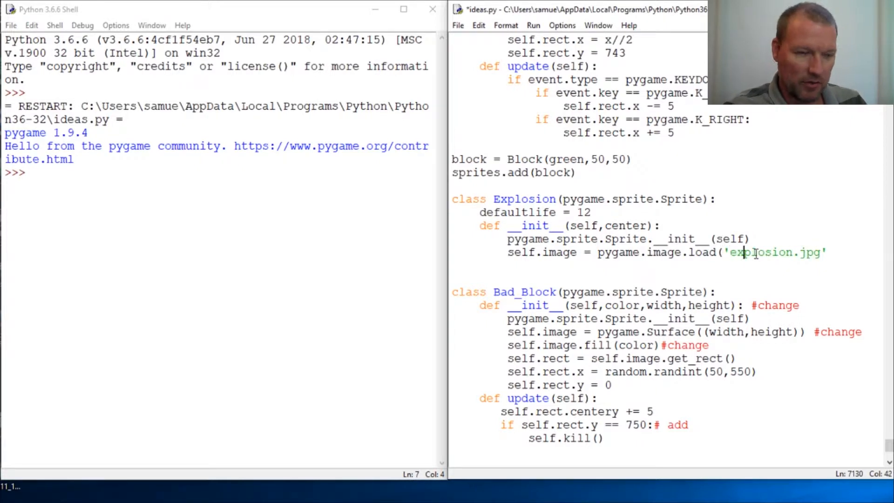
{"action": "left_click_drag", "start_coordinate": [724, 252], "coordinate": [833, 253]}
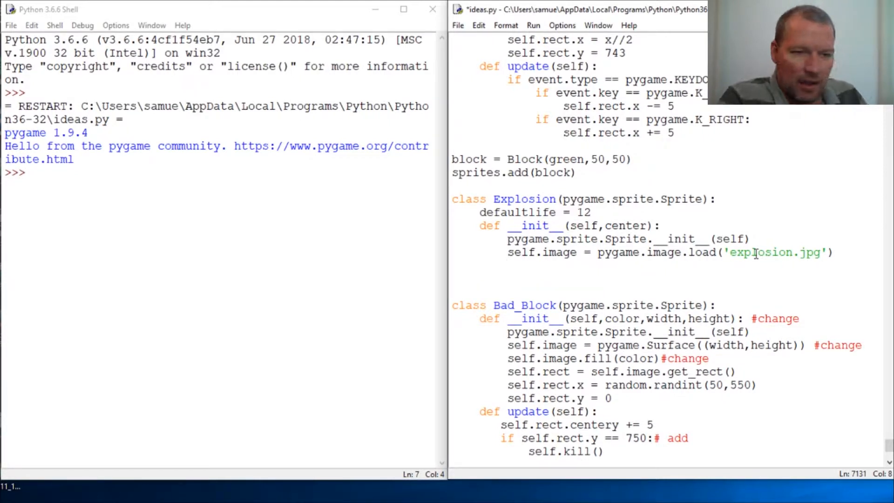
{"action": "double_click", "coordinate": [627, 225]}
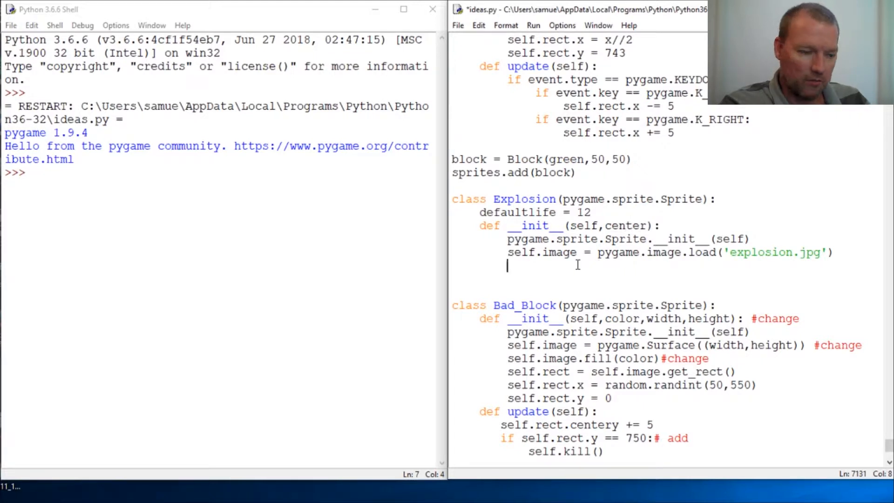
Add self.rect = self.image.get_rect() to Explosion's __init__.
{"action": "type", "text": "sefl"}
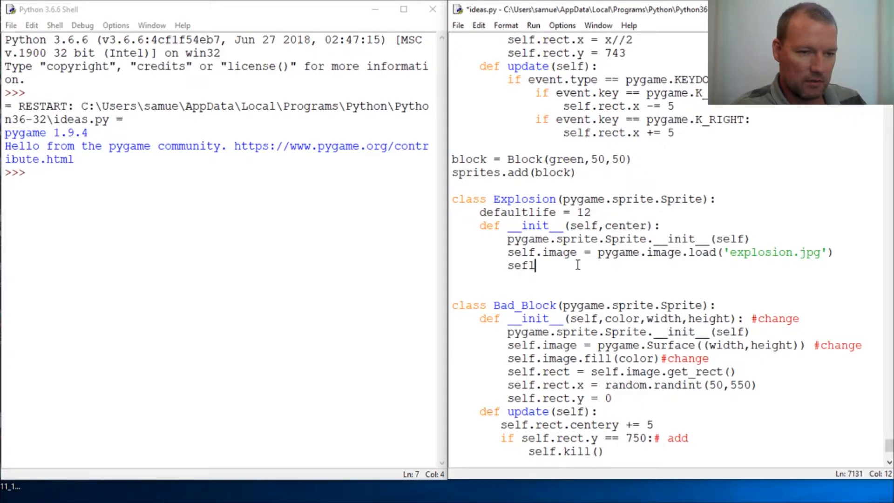
{"action": "key", "text": "BackSpace"}
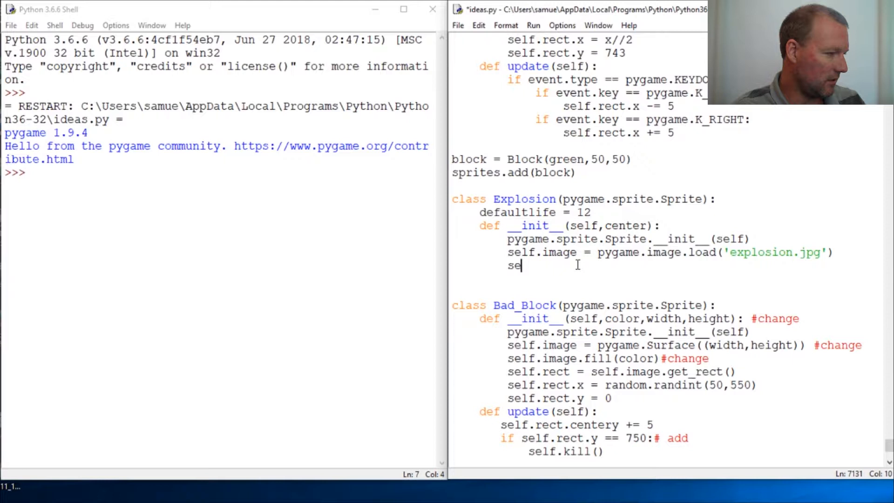
{"action": "type", "text": "lf."}
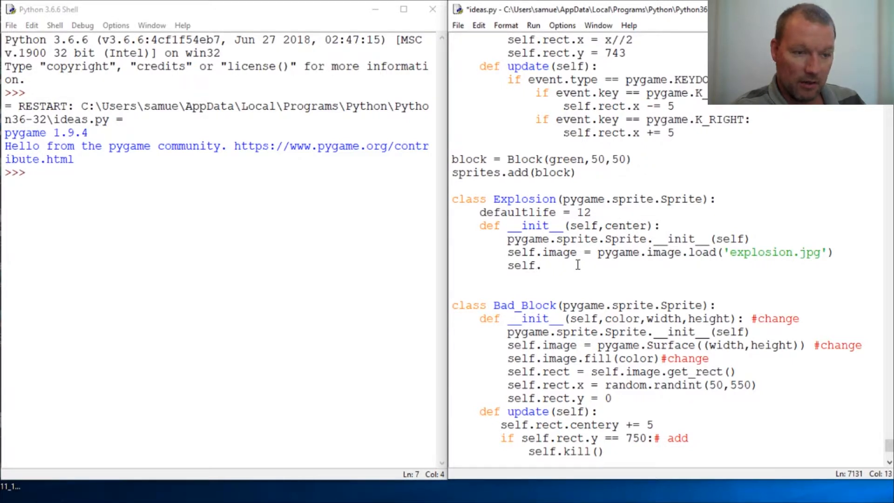
{"action": "type", "text": "rect ="}
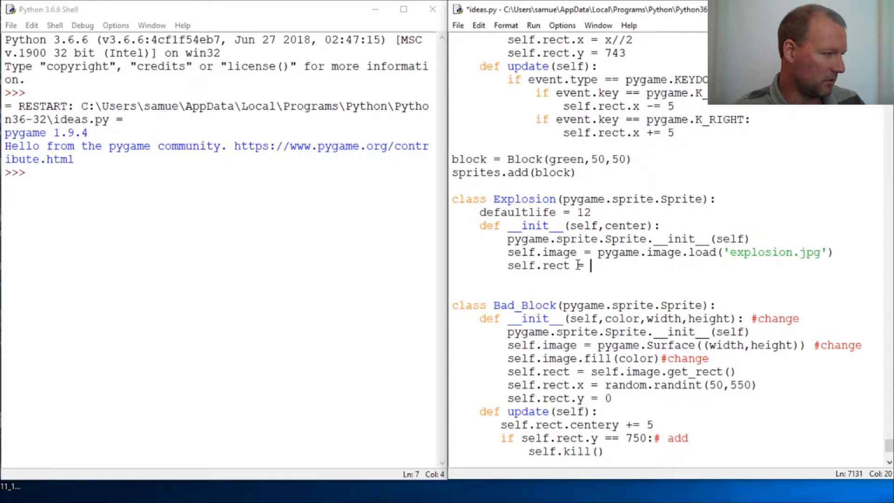
{"action": "type", "text": "self"}
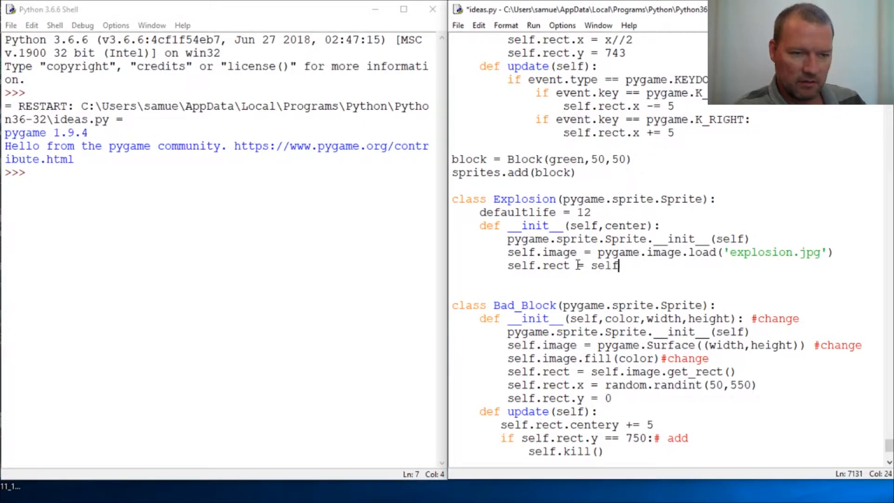
{"action": "type", "text": ".imag"}
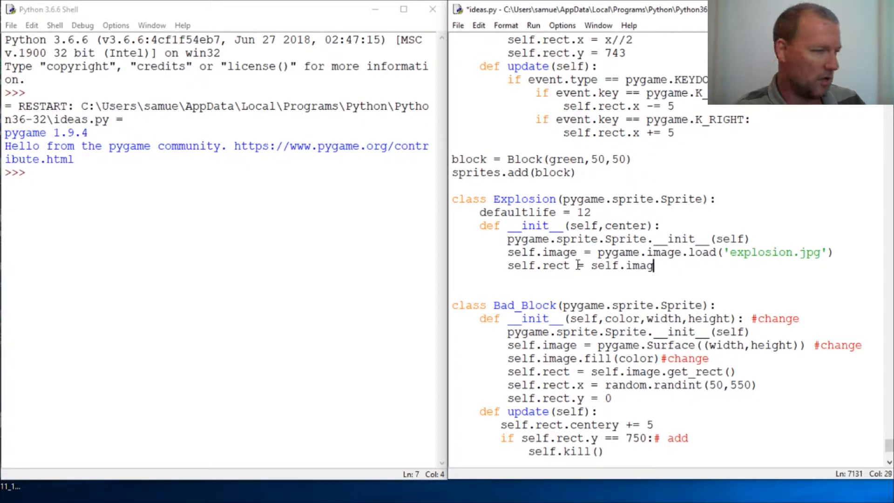
{"action": "type", "text": "e.get_rect("}
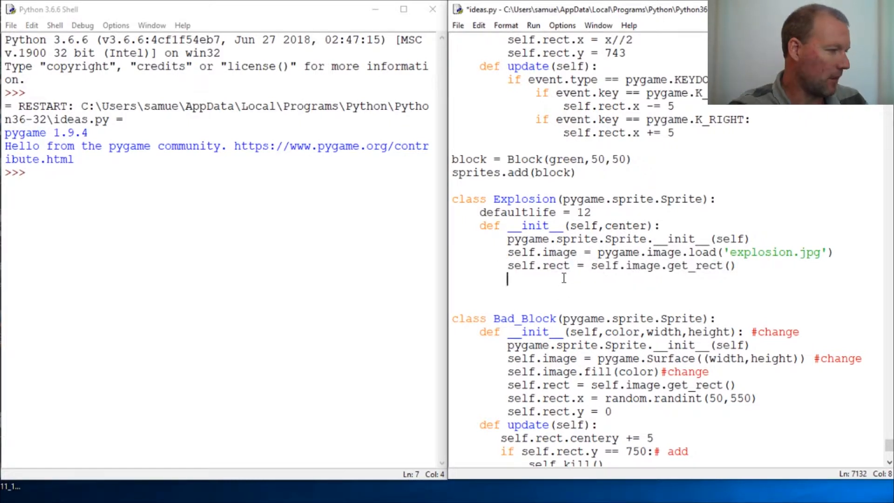
Set self.rect.center = center on the next line.
{"action": "type", "text": "sef"}
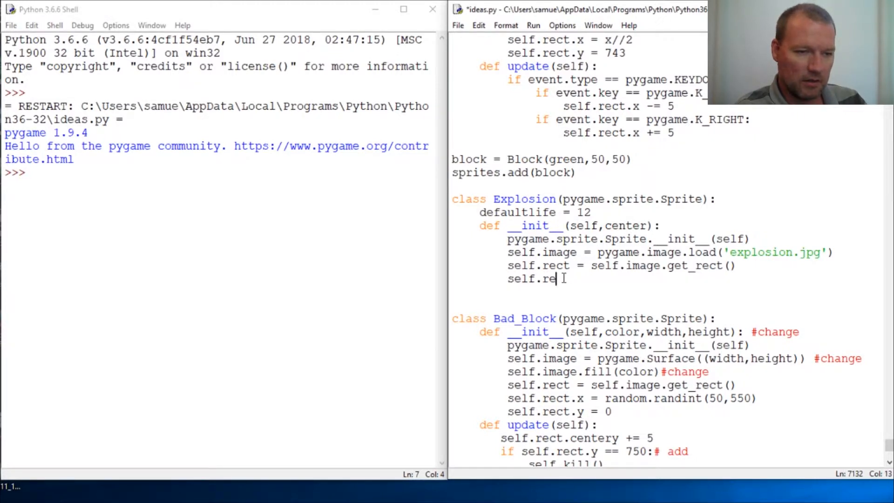
{"action": "type", "text": "ct.c"}
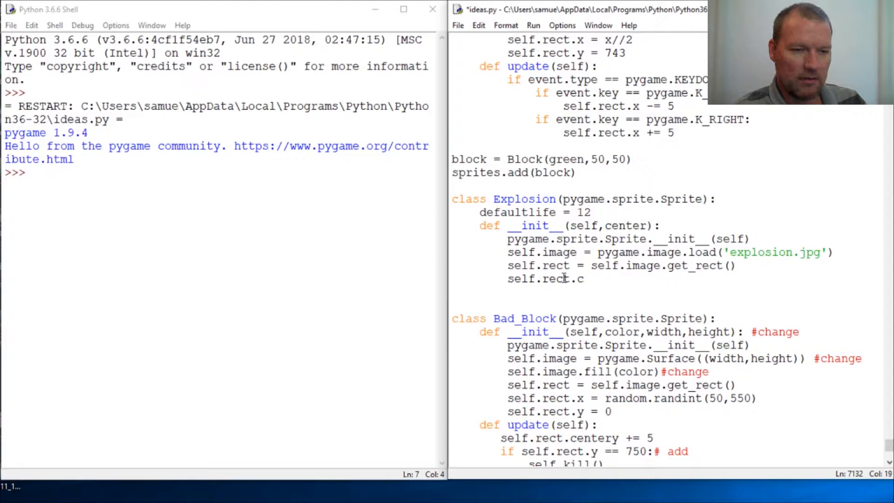
{"action": "type", "text": "enter"}
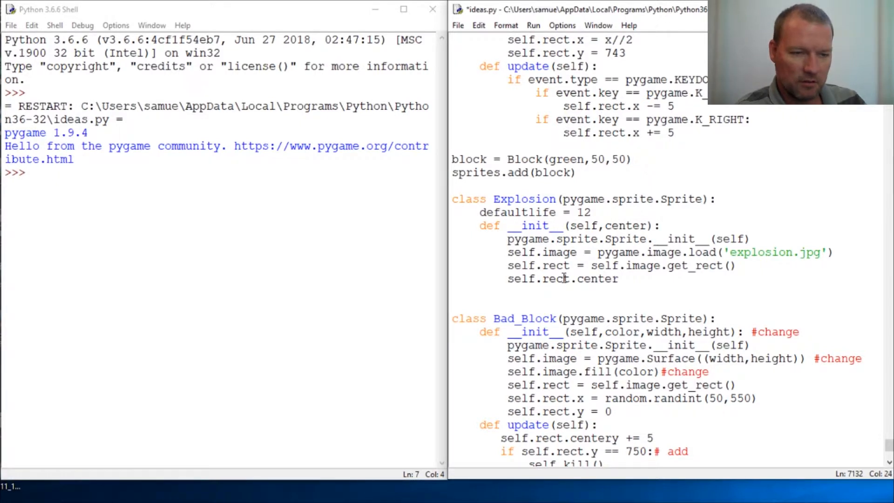
{"action": "type", "text": "= cent()"}
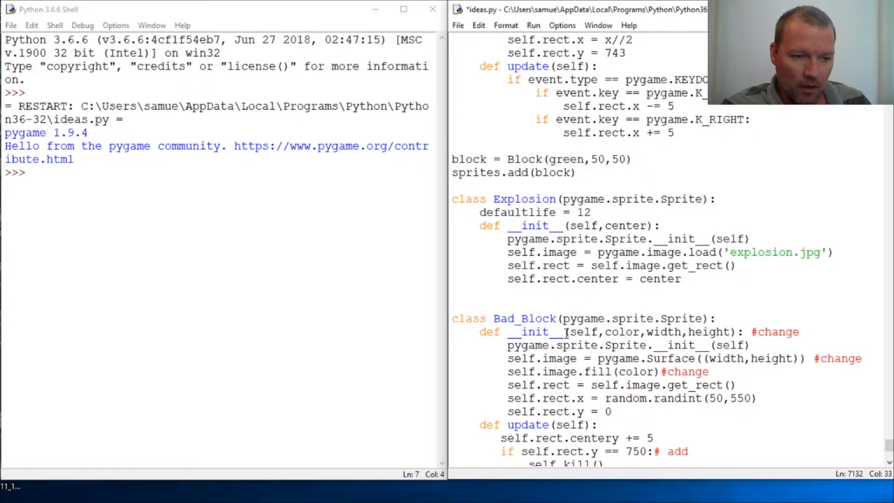
Scroll through the Explosion class, highlighting the center parameter of __init__.
{"action": "scroll", "scroll_direction": "down", "scroll_amount": 3}
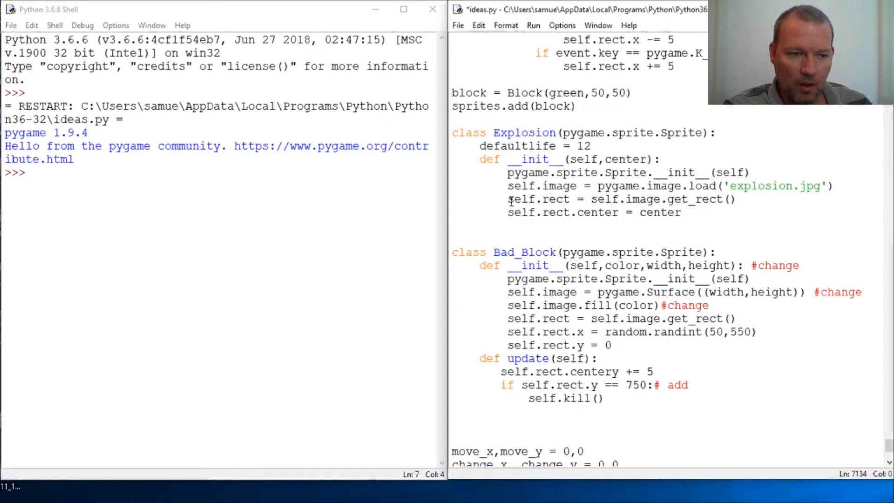
{"action": "double_click", "coordinate": [530, 199]}
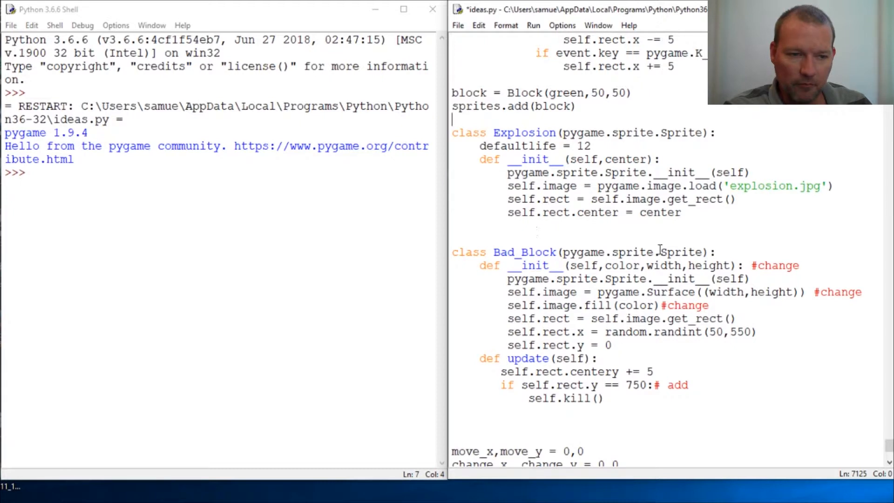
{"action": "double_click", "coordinate": [601, 212]}
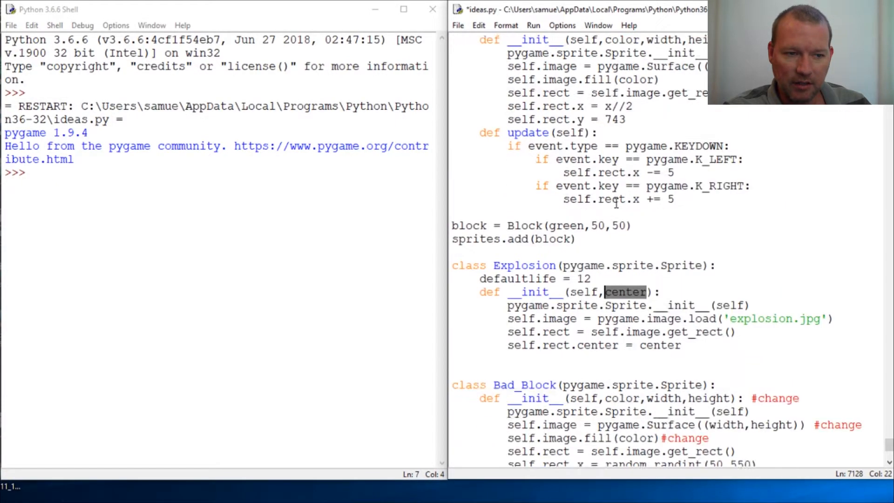
{"action": "scroll", "scroll_direction": "down", "scroll_amount": 3}
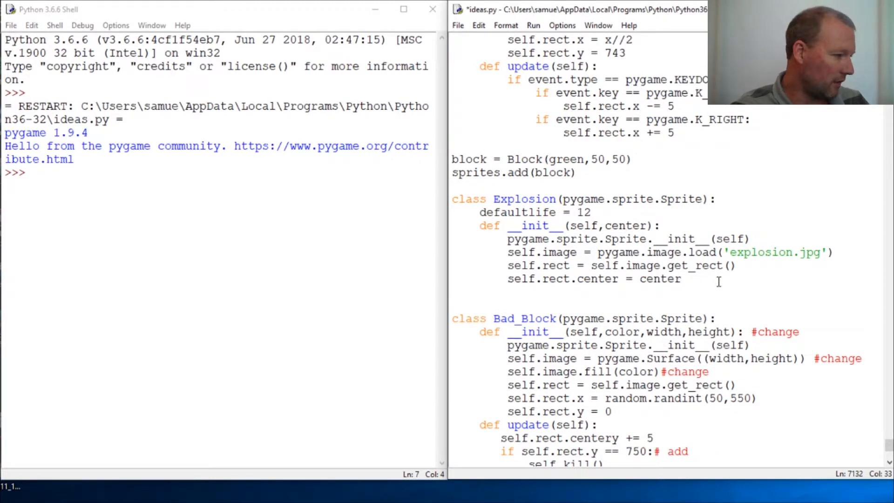
Add self.life = self.defaultlife at the end of __init__.
{"action": "type", "text": "elf.le"}
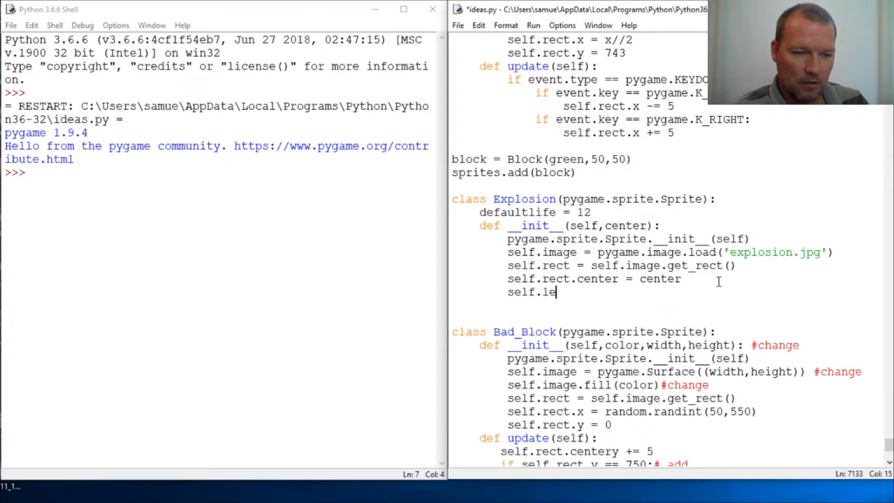
{"action": "type", "text": "if"}
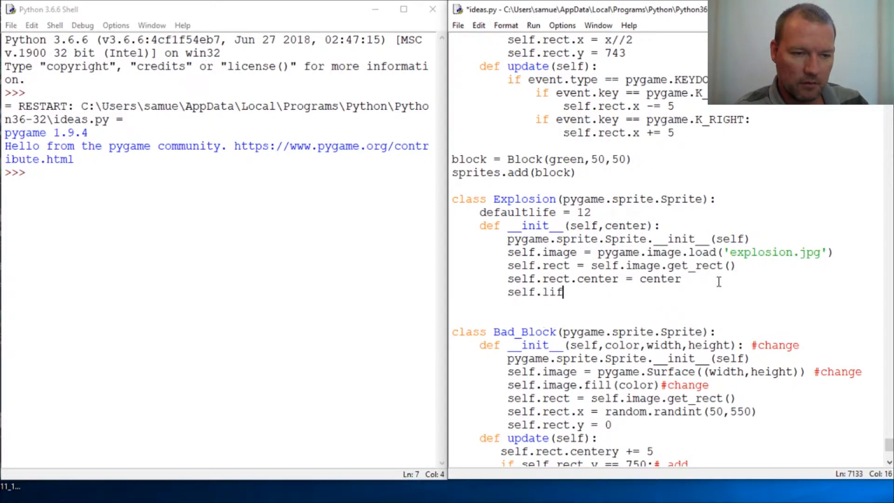
{"action": "type", "text": "e ="}
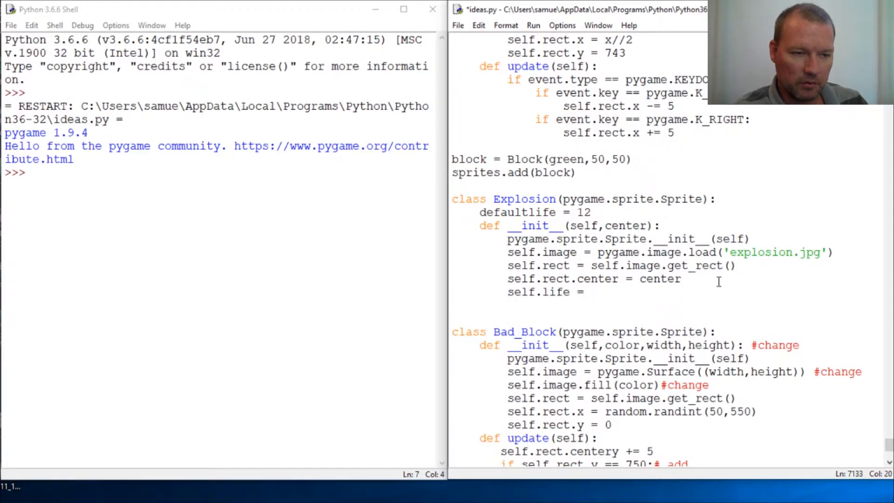
{"action": "type", "text": "self."}
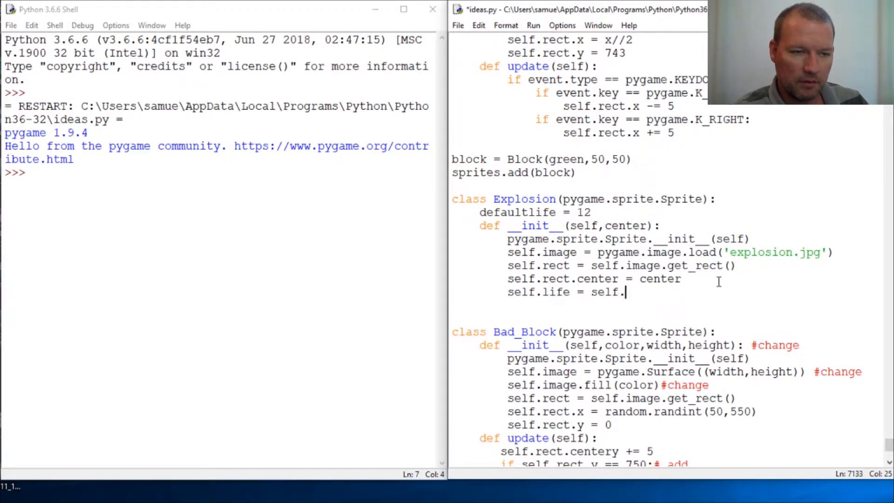
{"action": "type", "text": "defalt"}
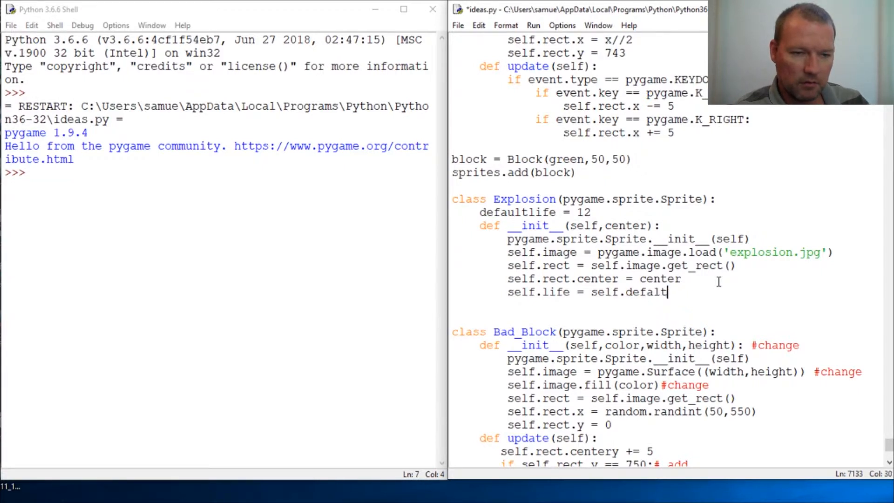
{"action": "type", "text": "l"}
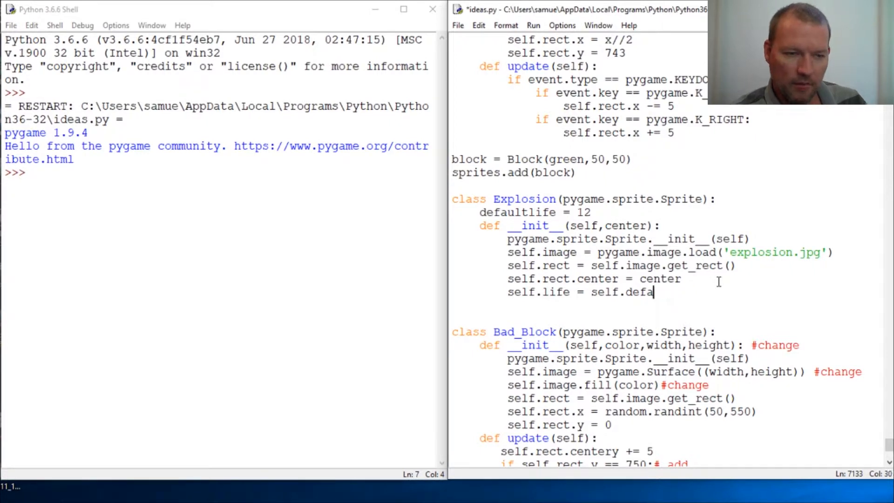
{"action": "type", "text": "ult"}
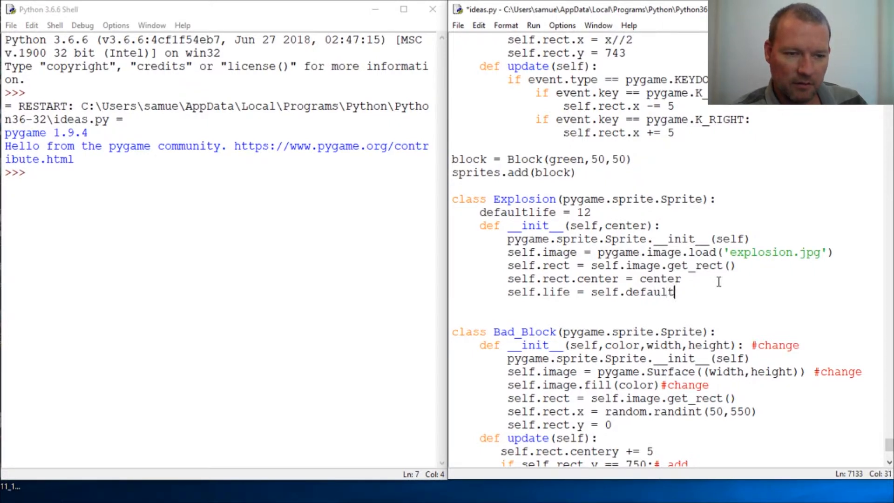
{"action": "type", "text": "li"}
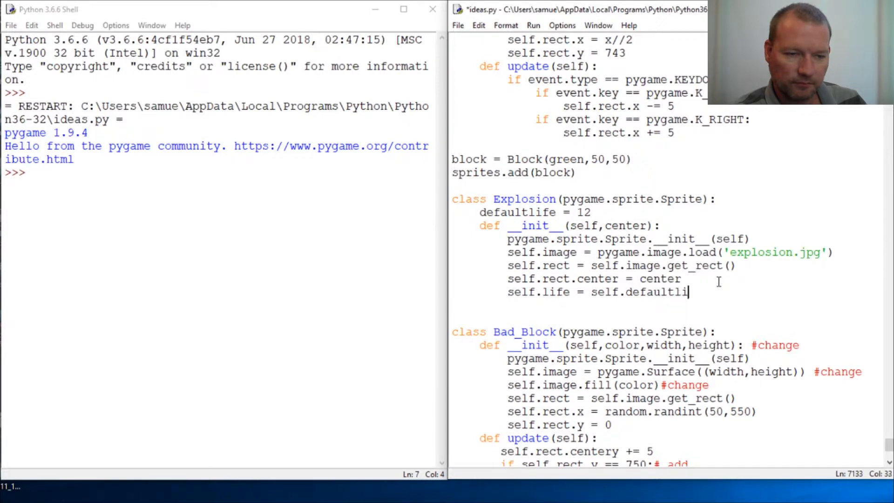
{"action": "type", "text": "fe"}
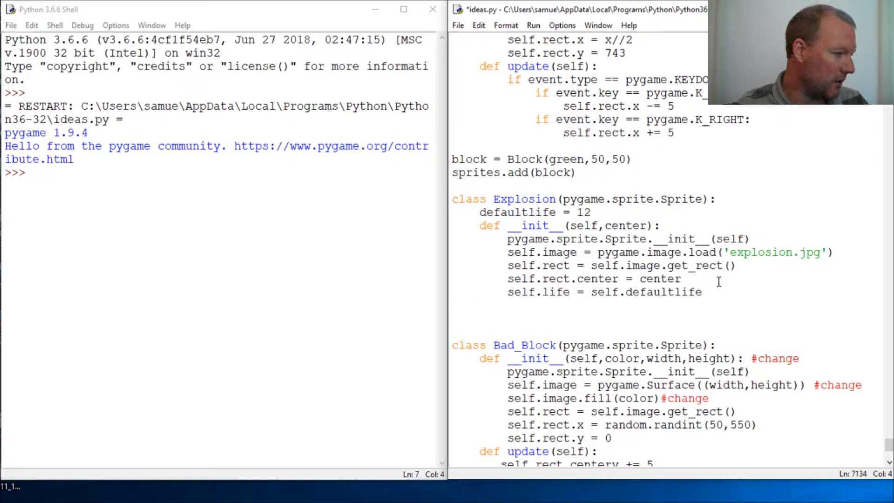
{"action": "type", "text": "def"}
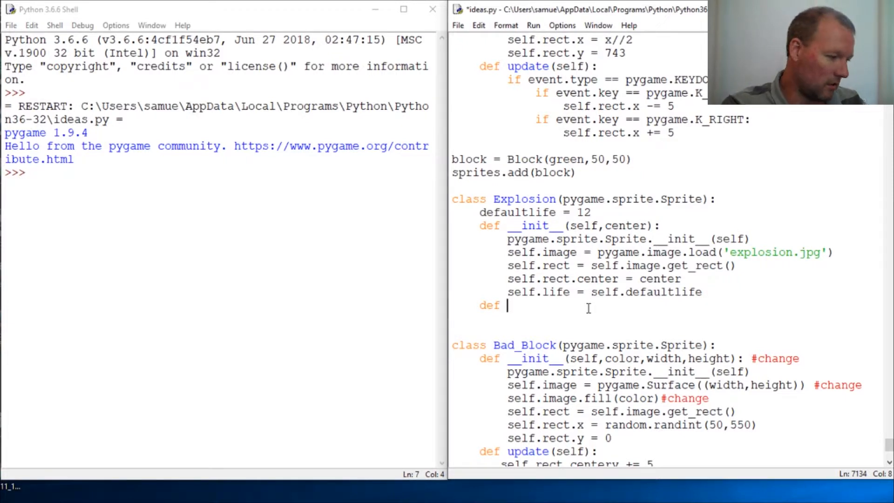
{"action": "mouse_move", "coordinate": [313, 354]}
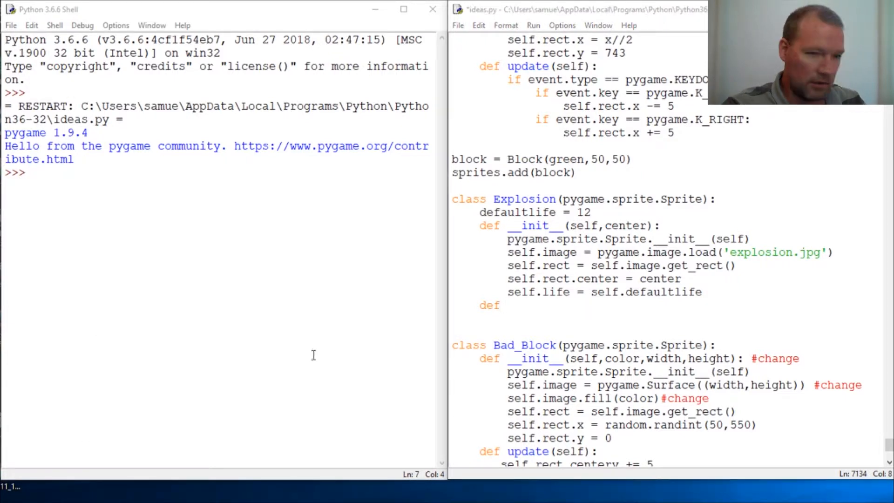
Define update(self) that decrements self.life by 1.
{"action": "type", "text": "upd"}
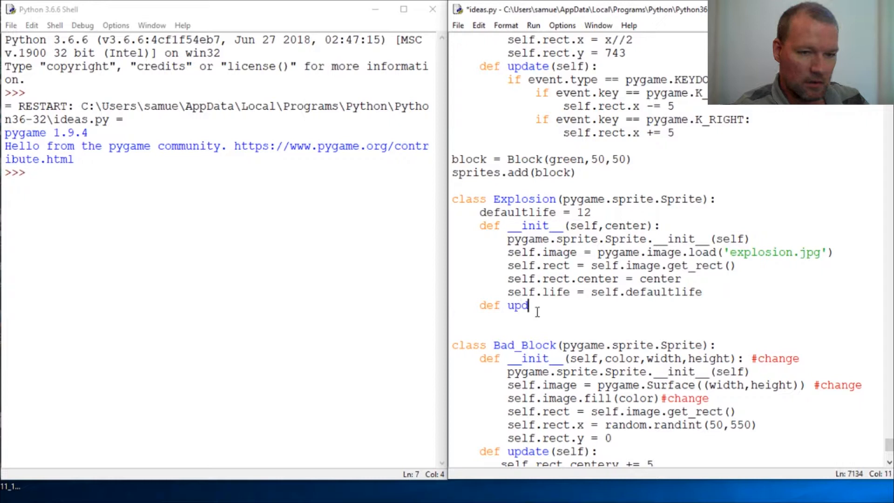
{"action": "type", "text": "ate(self):"}
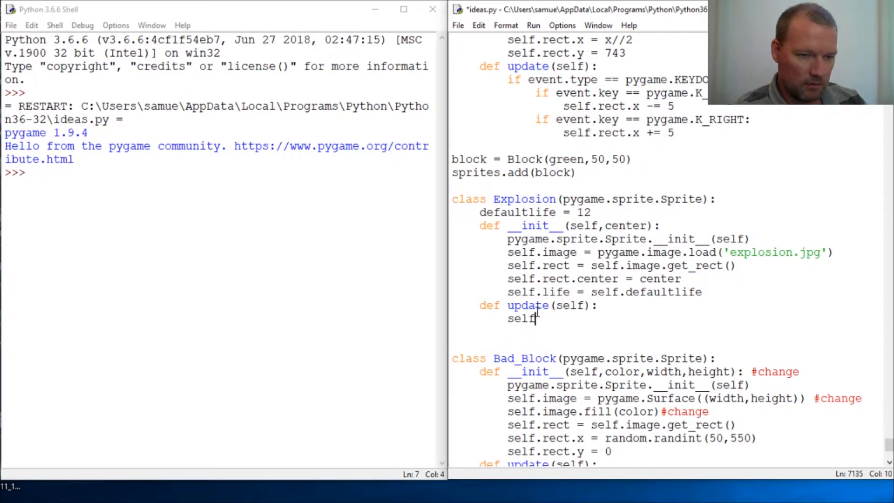
{"action": "type", "text": ".live -"}
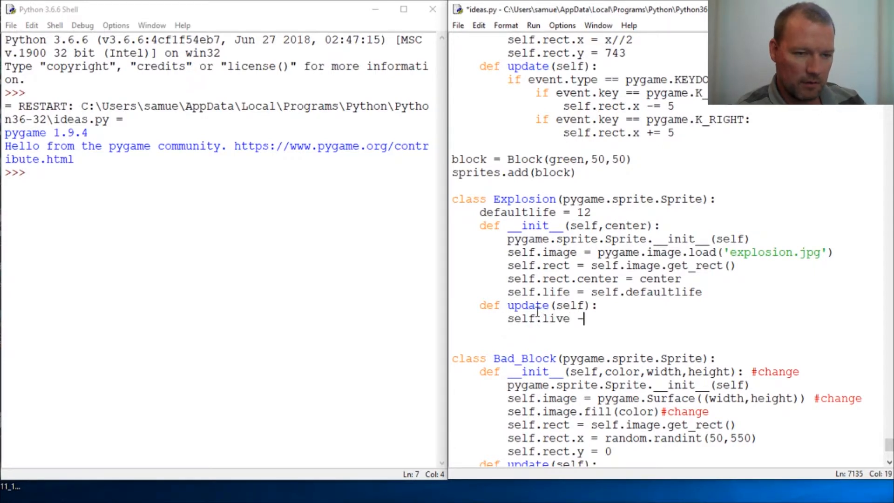
{"action": "key", "text": "Backspace"}
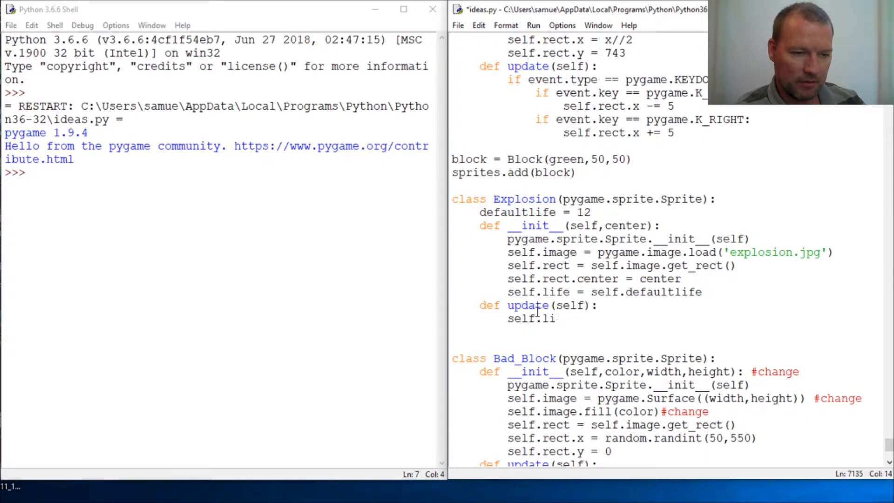
{"action": "type", "text": "fe ="}
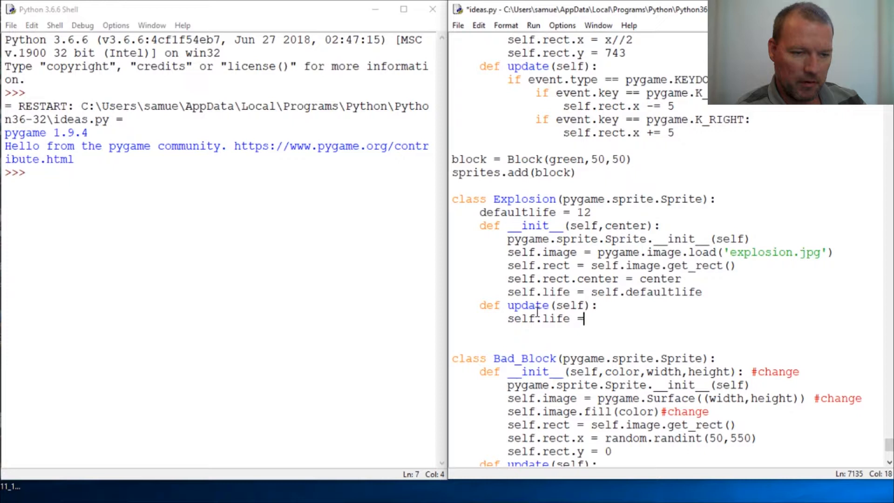
{"action": "type", "text": "-"}
{"action": "type", "text": "if"}
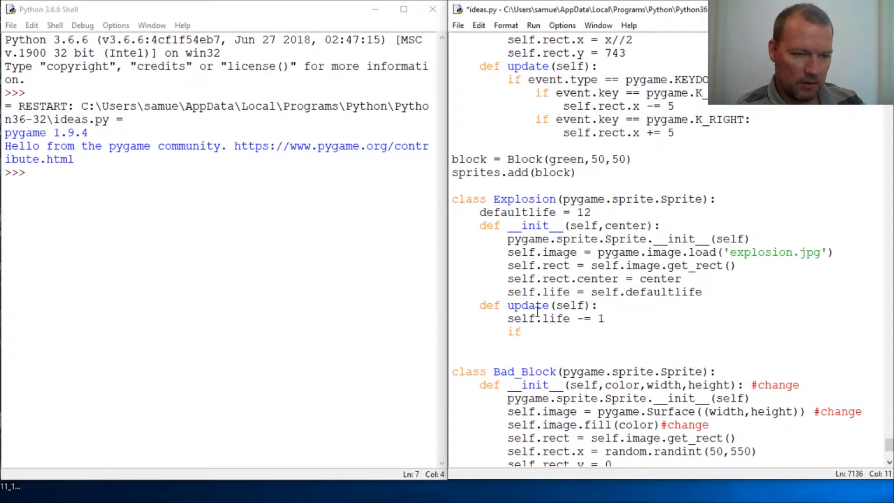
Call self.kill() when self.life <= 0.
{"action": "type", "text": "self"}
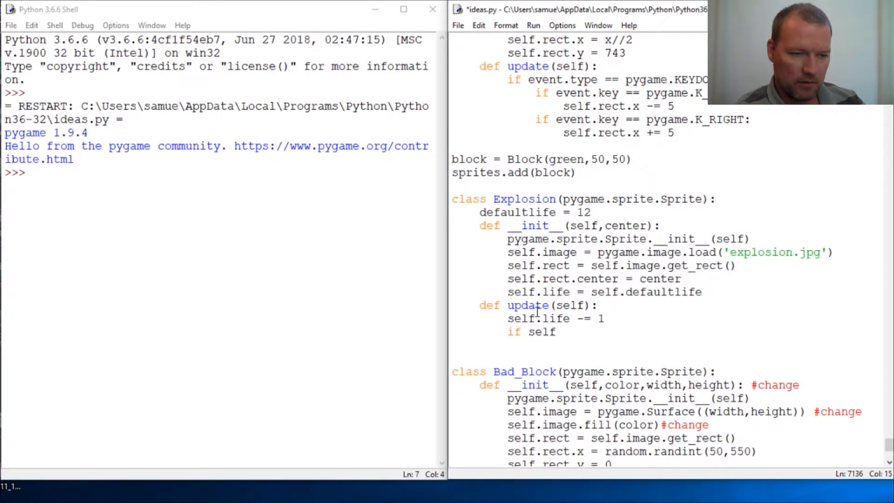
{"action": "type", "text": ".life"}
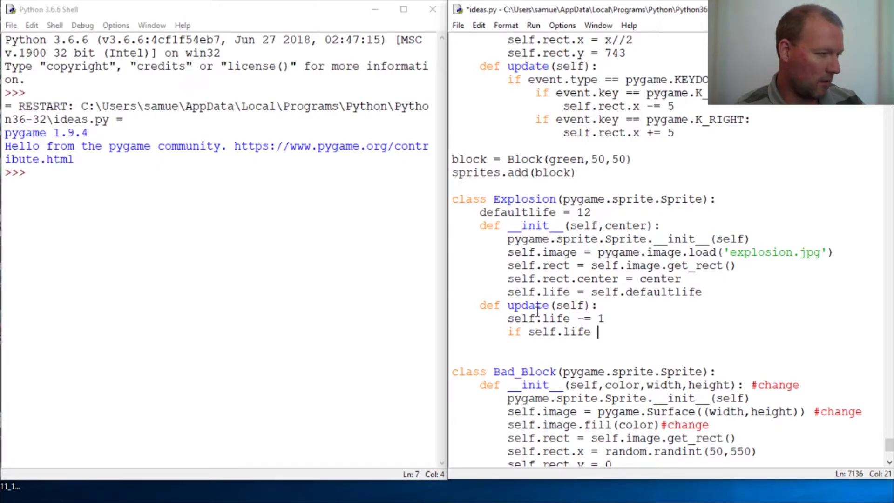
{"action": "type", "text": "<="}
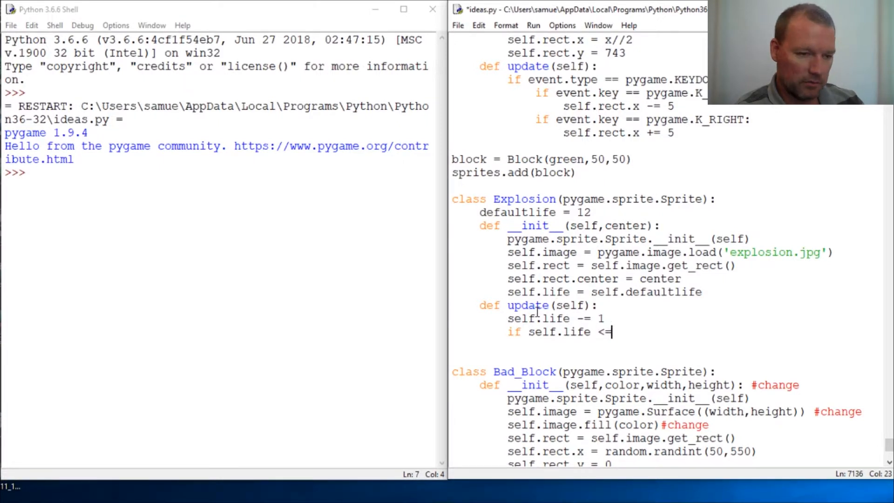
{"action": "type", "text": "0:"}
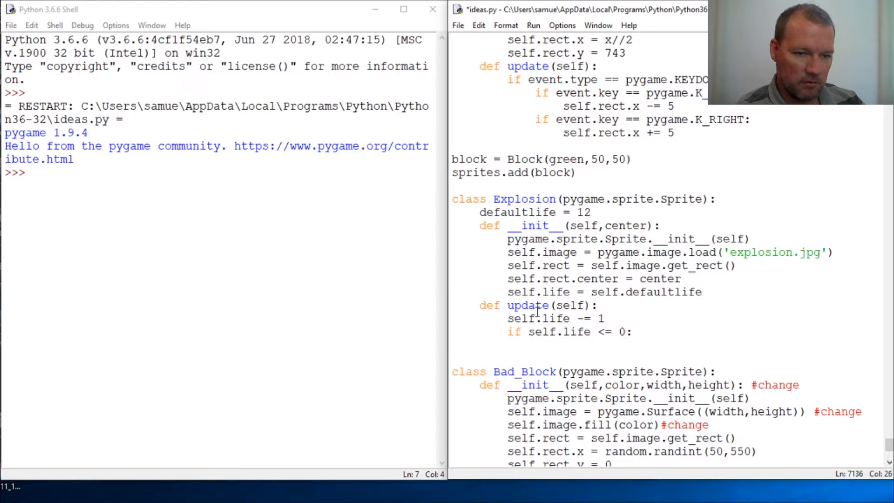
{"action": "type", "text": "self.ki"}
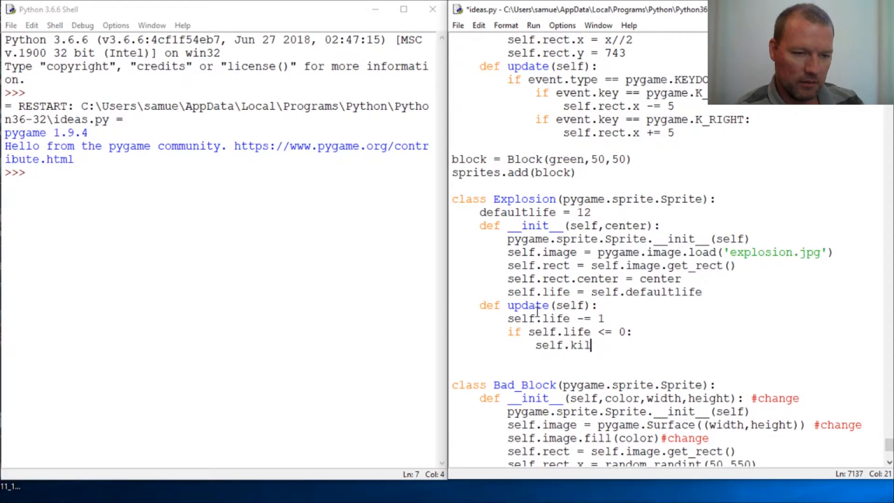
{"action": "type", "text": "l()"}
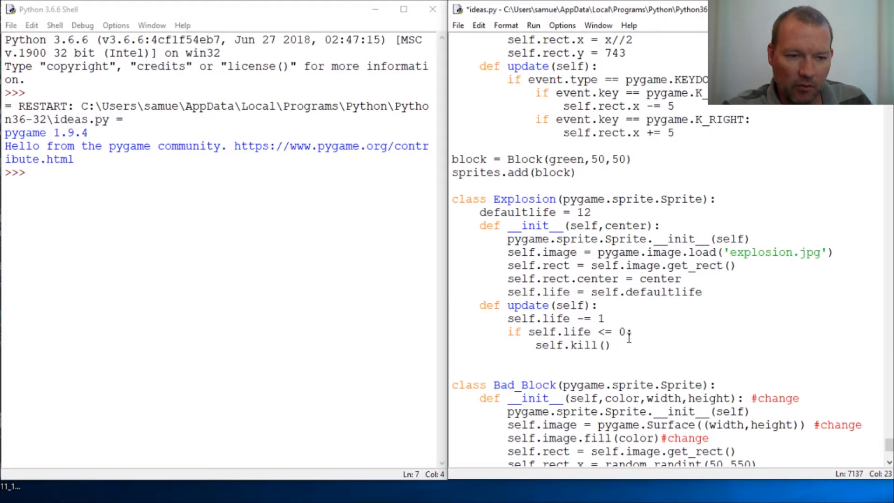
Drop Bad_Block's color, width, height parameters, using a 50x50 surface filled red.
{"action": "scroll", "scroll_direction": "down", "scroll_amount": 3}
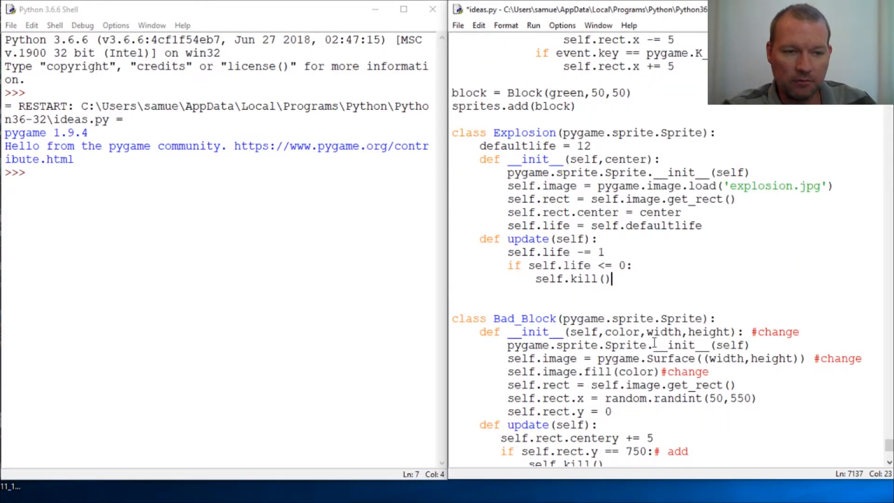
{"action": "scroll", "scroll_direction": "down", "scroll_amount": 3}
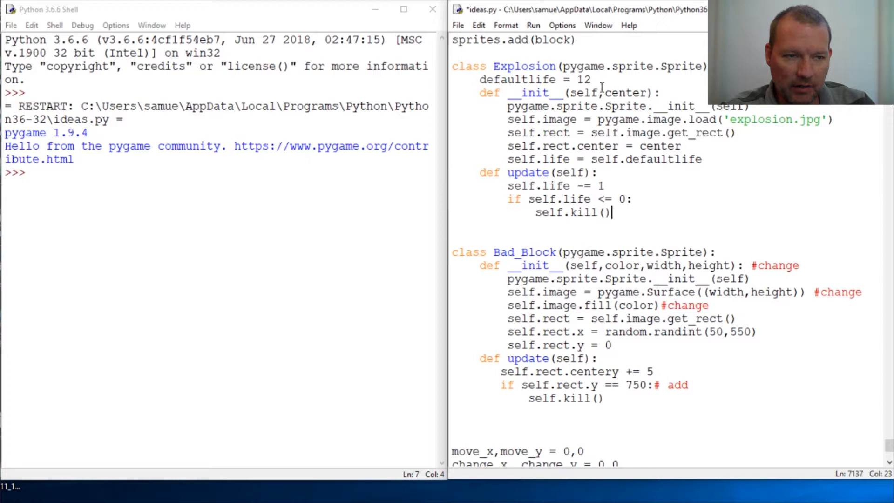
{"action": "double_click", "coordinate": [626, 92]}
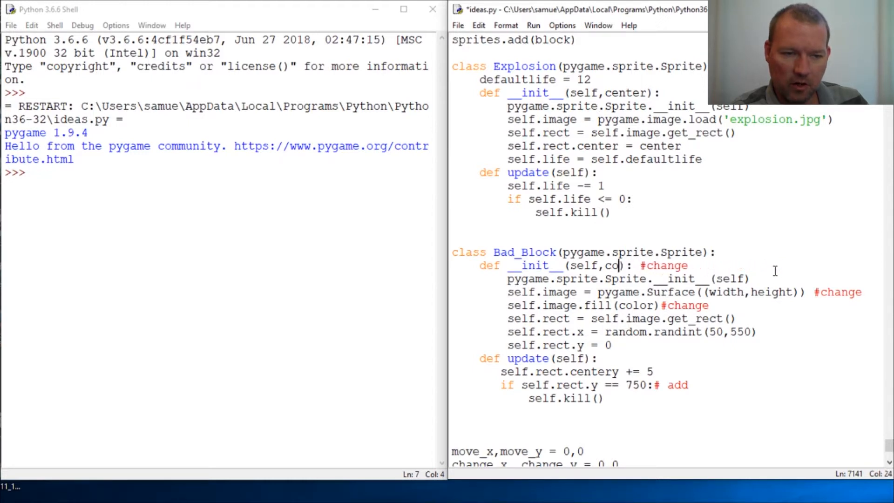
{"action": "key", "text": "Backspace"}
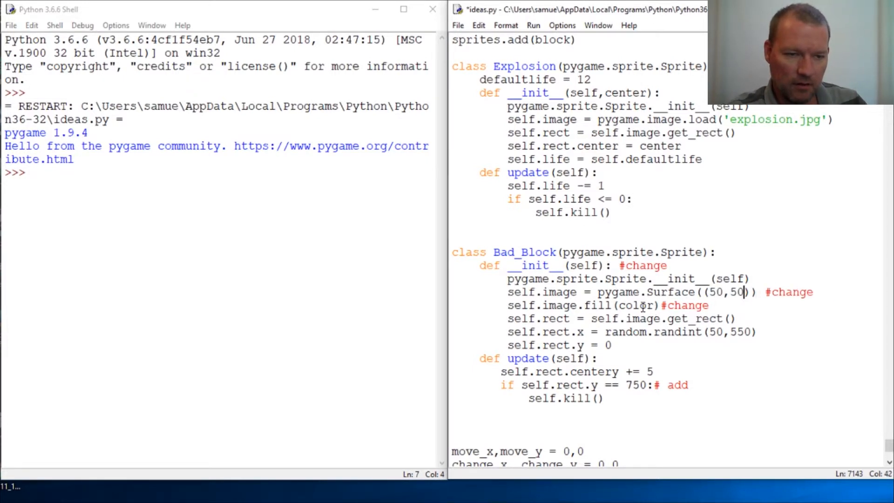
{"action": "type", "text": "red"}
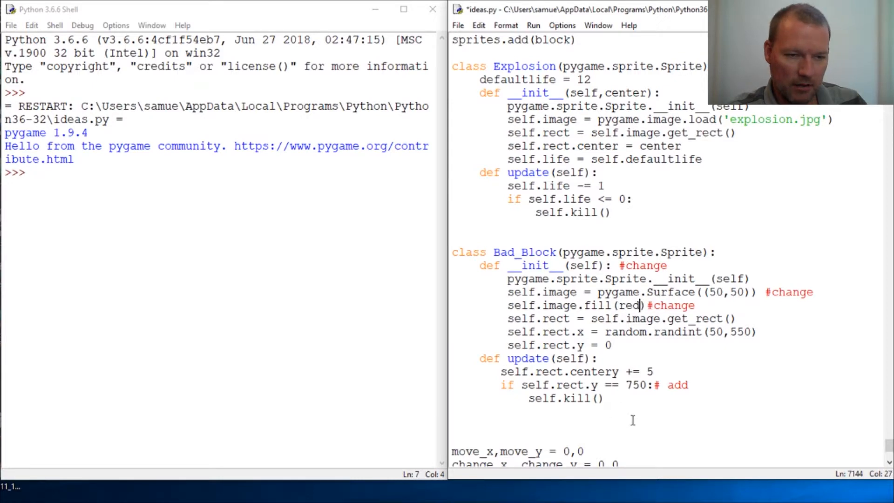
{"action": "scroll", "scroll_direction": "down", "scroll_amount": 3}
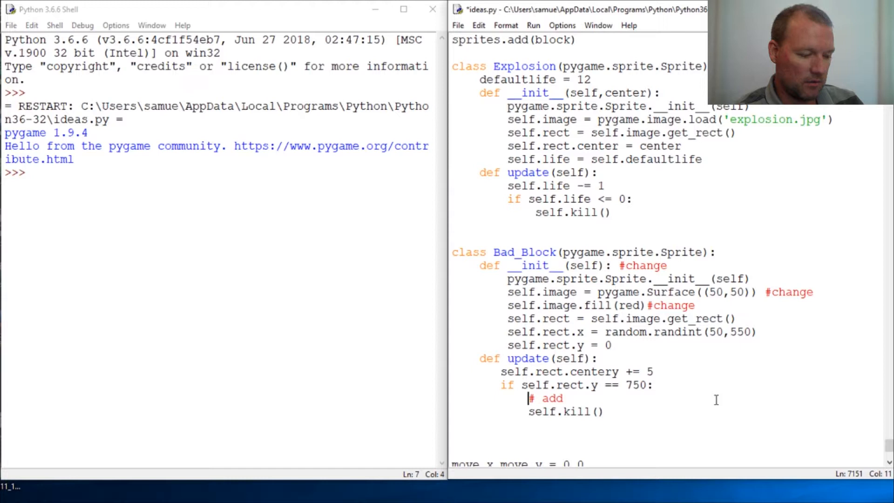
Type sprites.add(Explosion( under the y == 750 check in Bad_Block's update.
{"action": "type", "text": "s"}
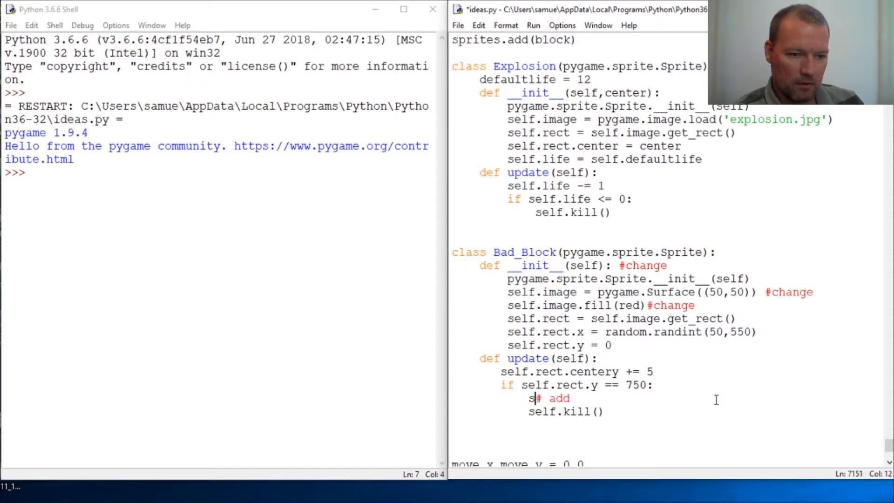
{"action": "type", "text": "prite.add"}
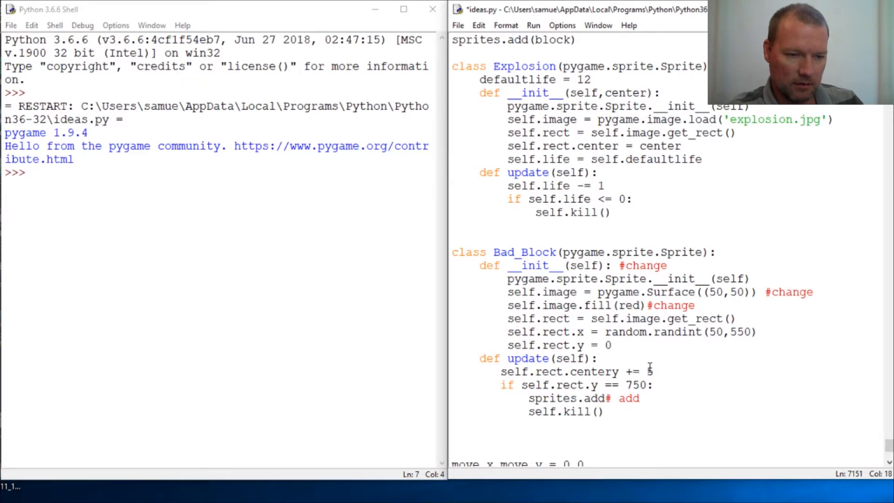
{"action": "type", "text": "("}
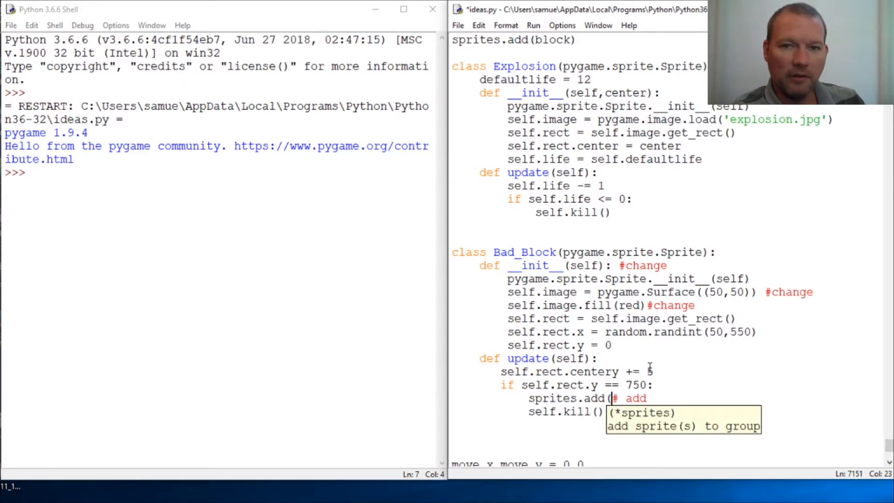
{"action": "type", "text": "Exp"}
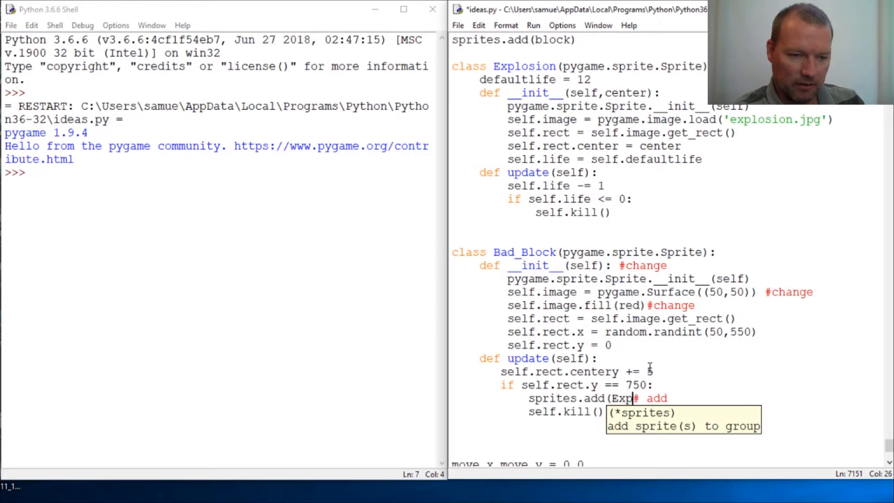
{"action": "type", "text": "losion("}
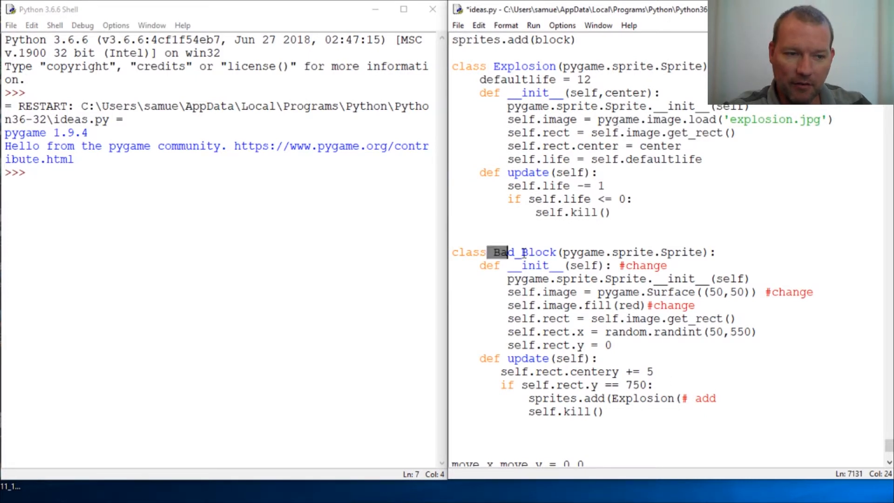
Check the Explosion constructor's center argument, then pass self.rect. into it.
{"action": "left_click_drag", "start_coordinate": [493, 252], "coordinate": [650, 371]}
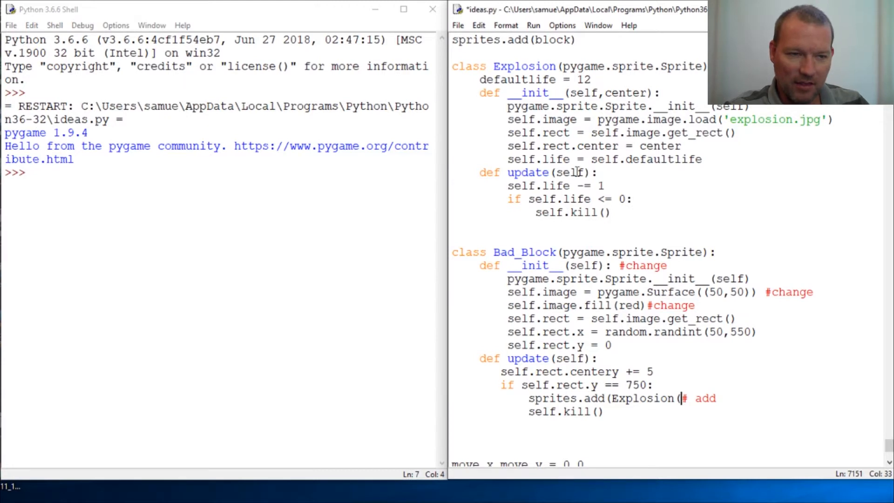
{"action": "double_click", "coordinate": [521, 146]}
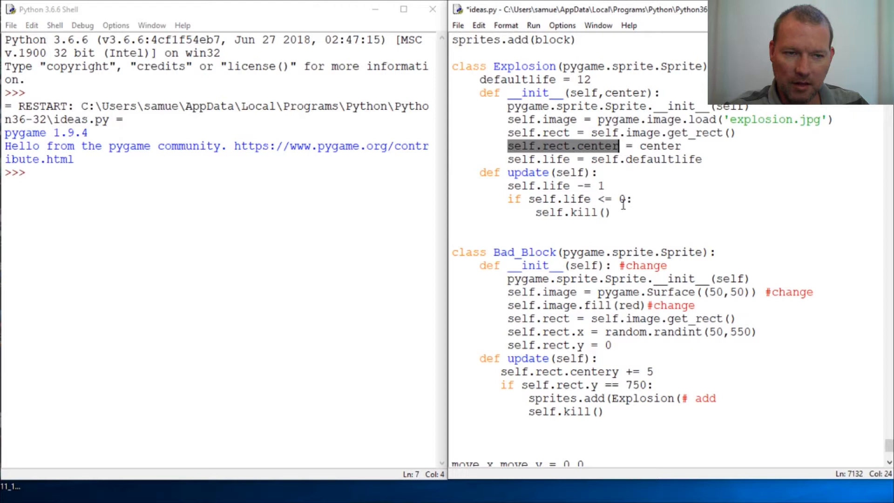
{"action": "mouse_move", "coordinate": [553, 142]}
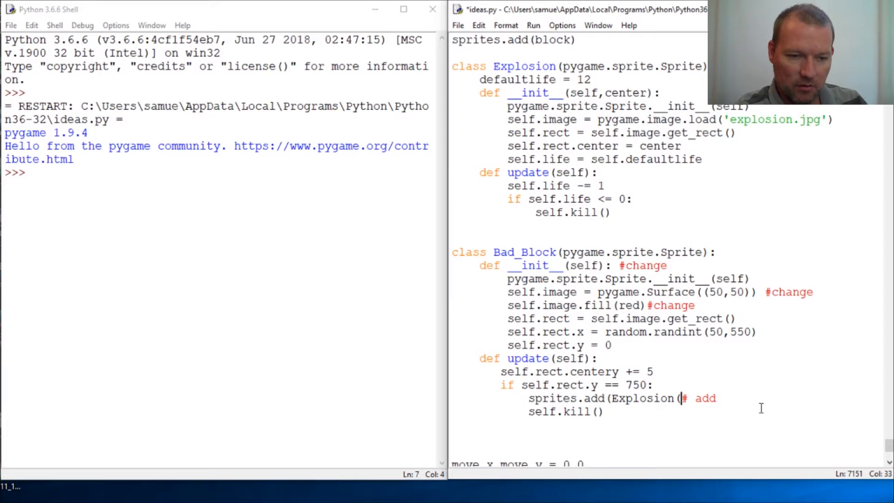
{"action": "type", "text": "self."}
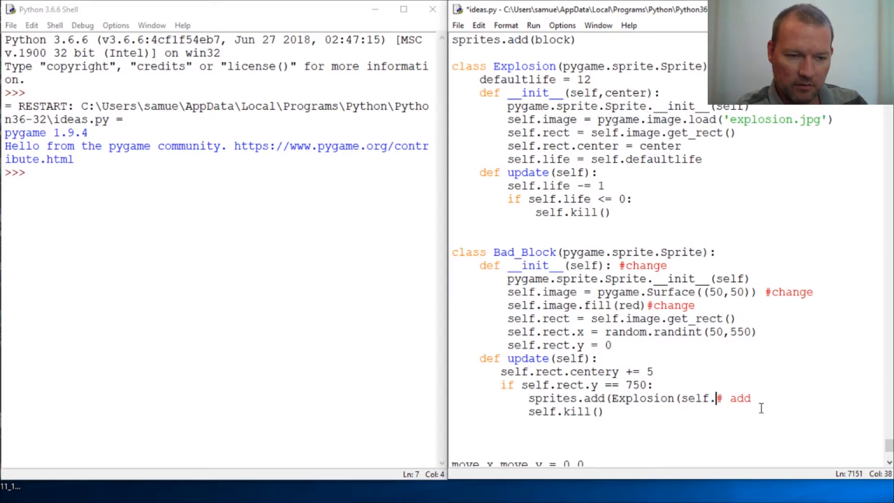
{"action": "type", "text": "rect.center)"}
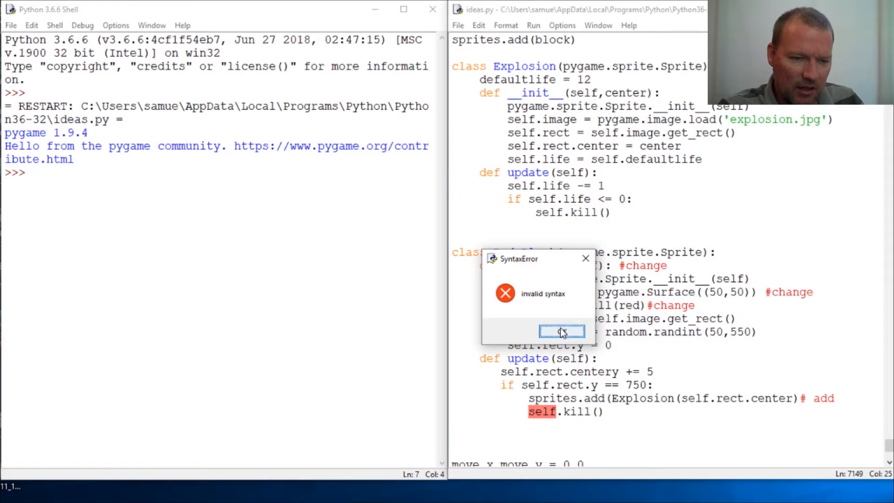
Dismiss the syntax error and save the script to run the game window.
{"action": "left_click", "coordinate": [564, 331]}
{"action": "type", "text": ")"}
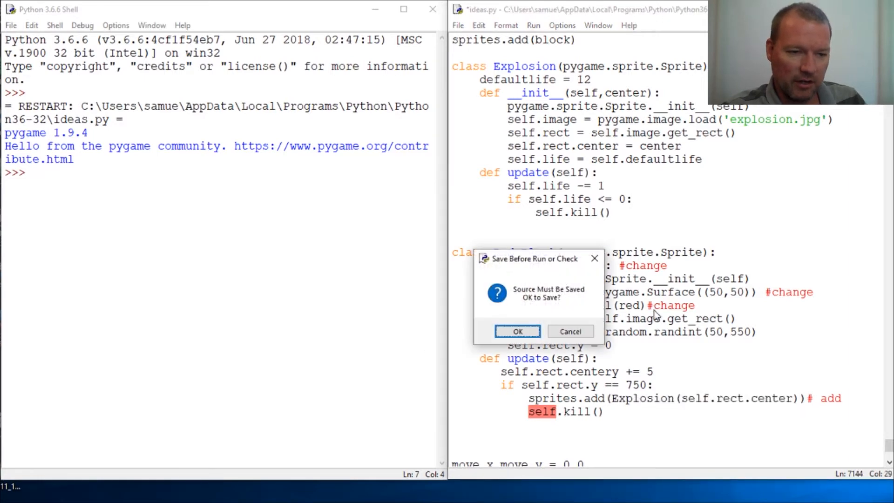
{"action": "left_click", "coordinate": [517, 331]}
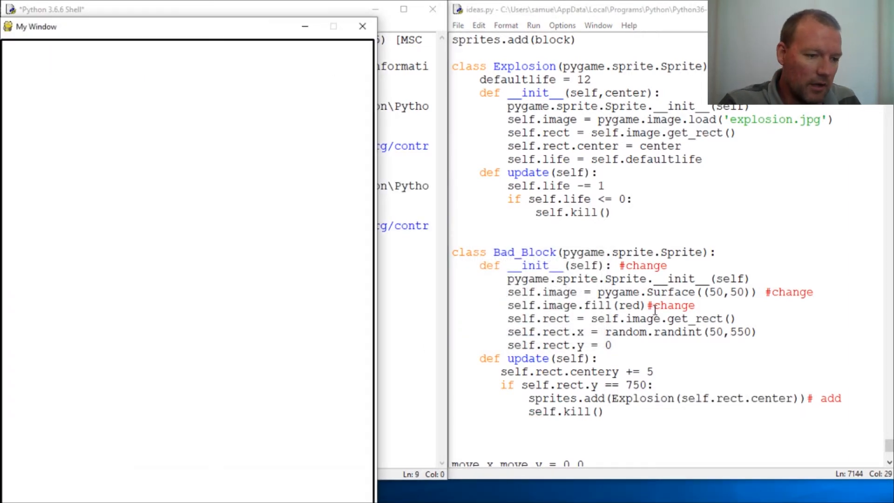